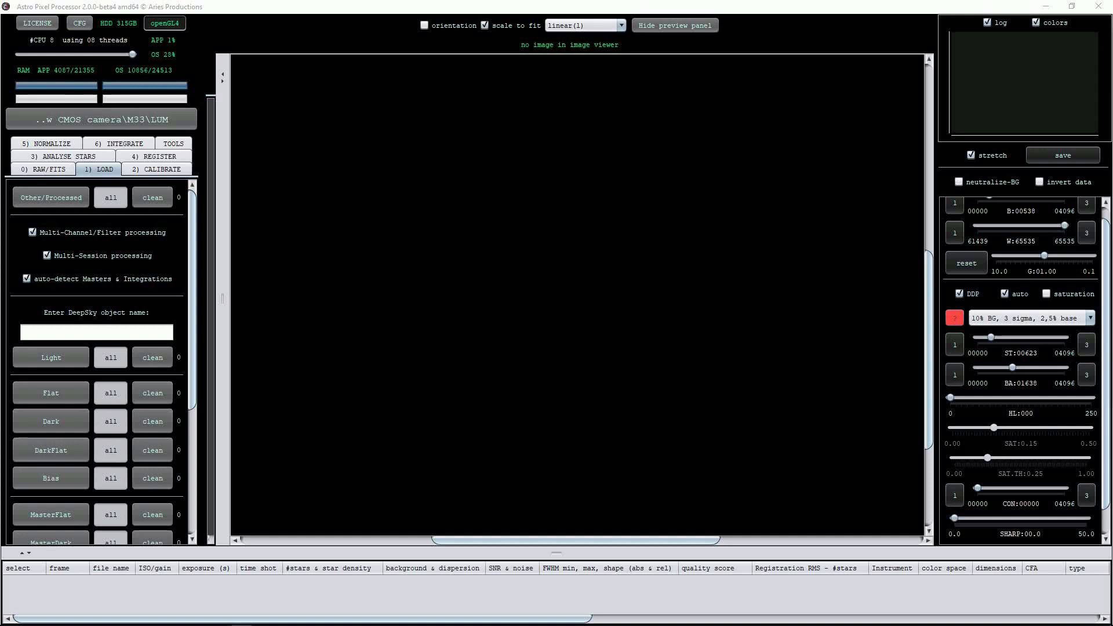
pyautogui.moveTo(991, 389)
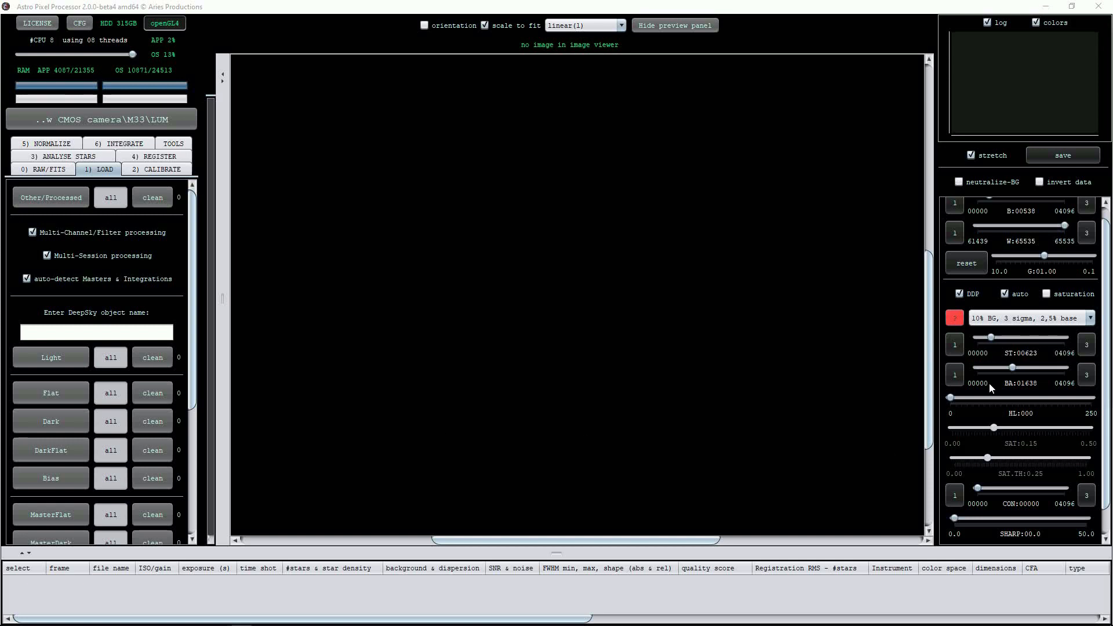
pyautogui.moveTo(306, 272)
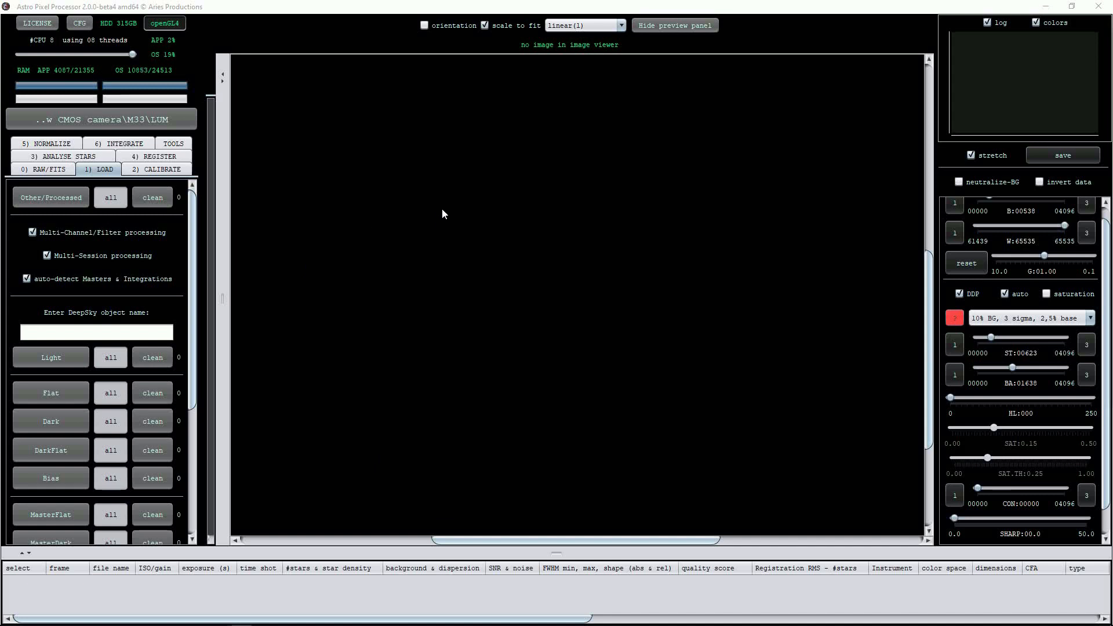
pyautogui.moveTo(396, 321)
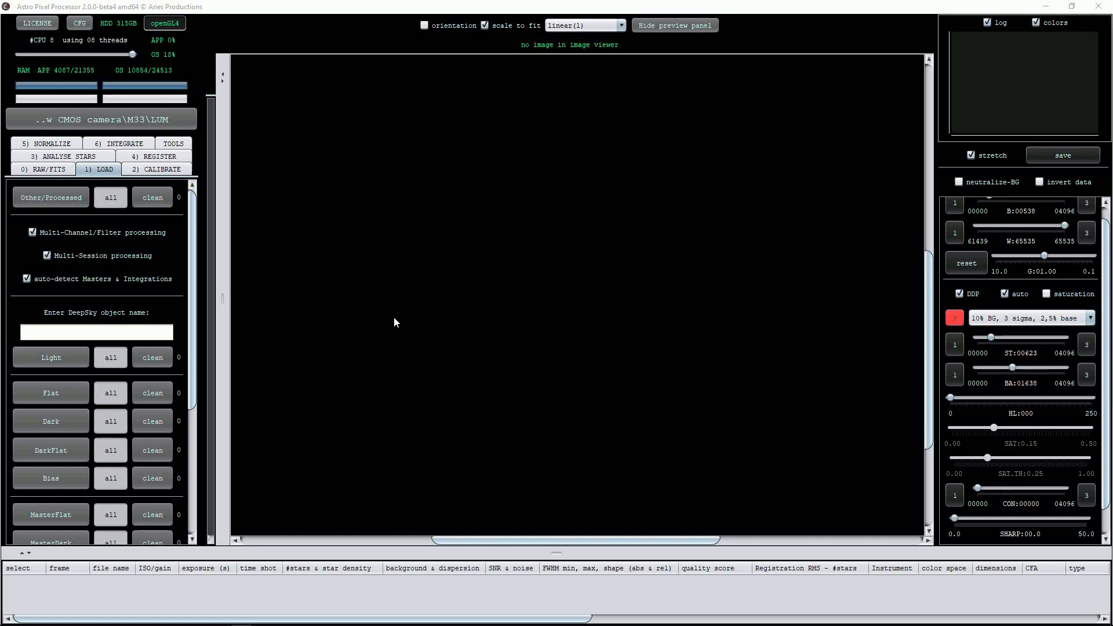
pyautogui.moveTo(514, 400)
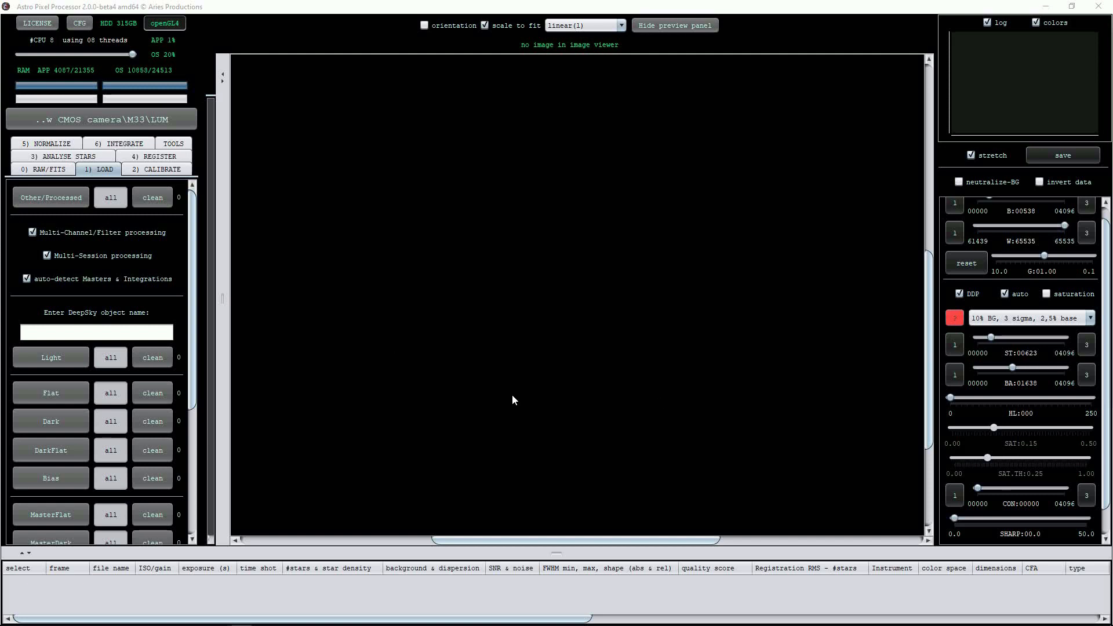
pyautogui.moveTo(372, 174)
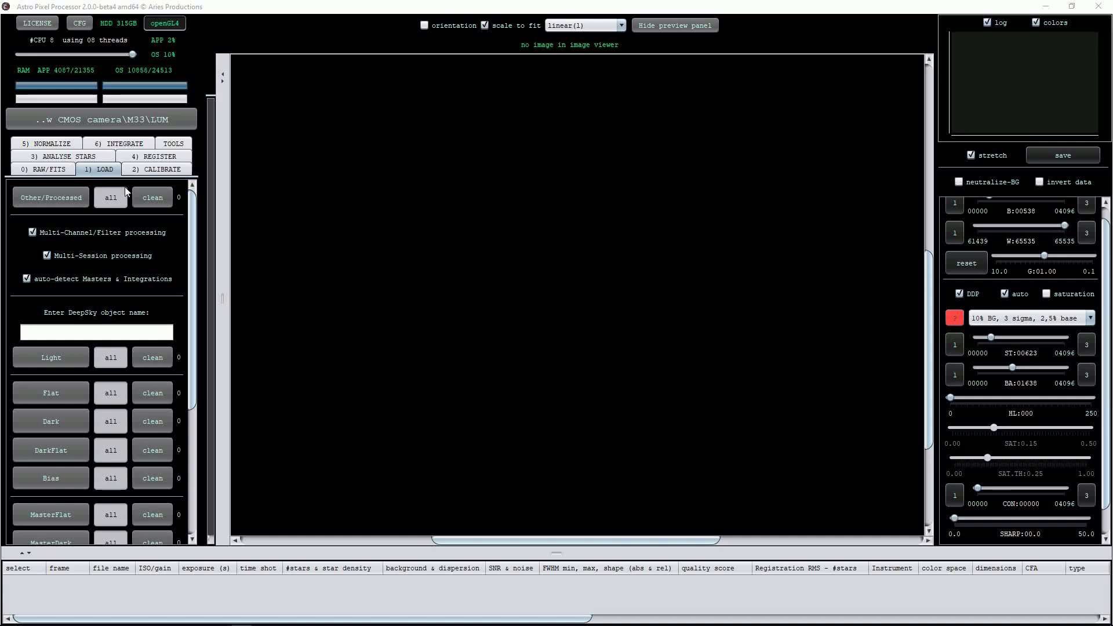
pyautogui.moveTo(16, 41)
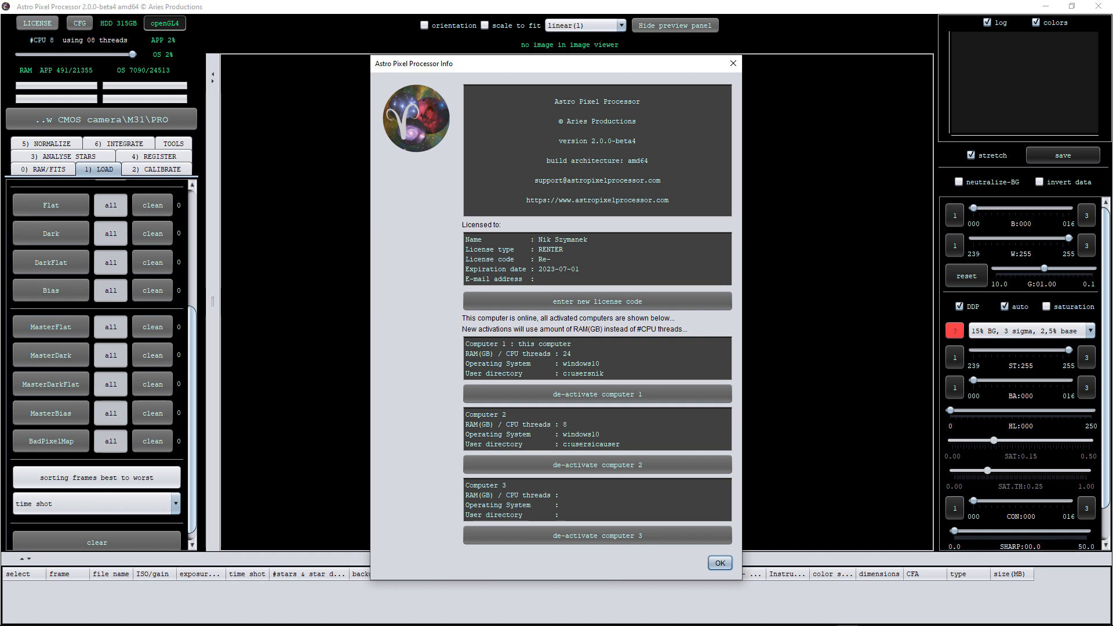
# Dismiss the license Info dialog to return to the empty main workspace.
pyautogui.click(719, 564)
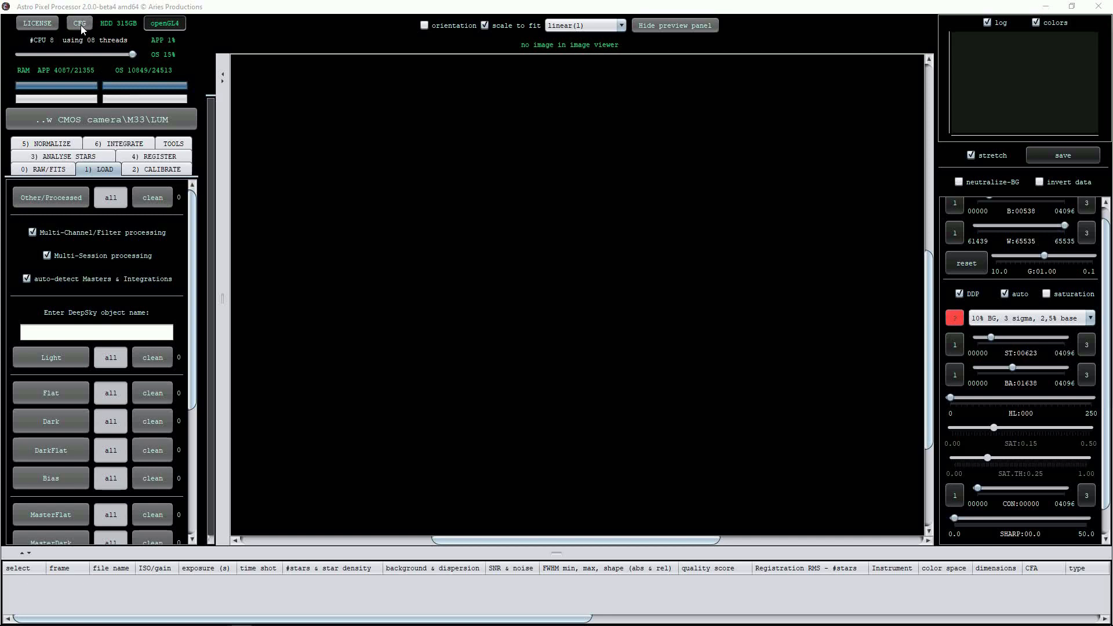
pyautogui.click(79, 24)
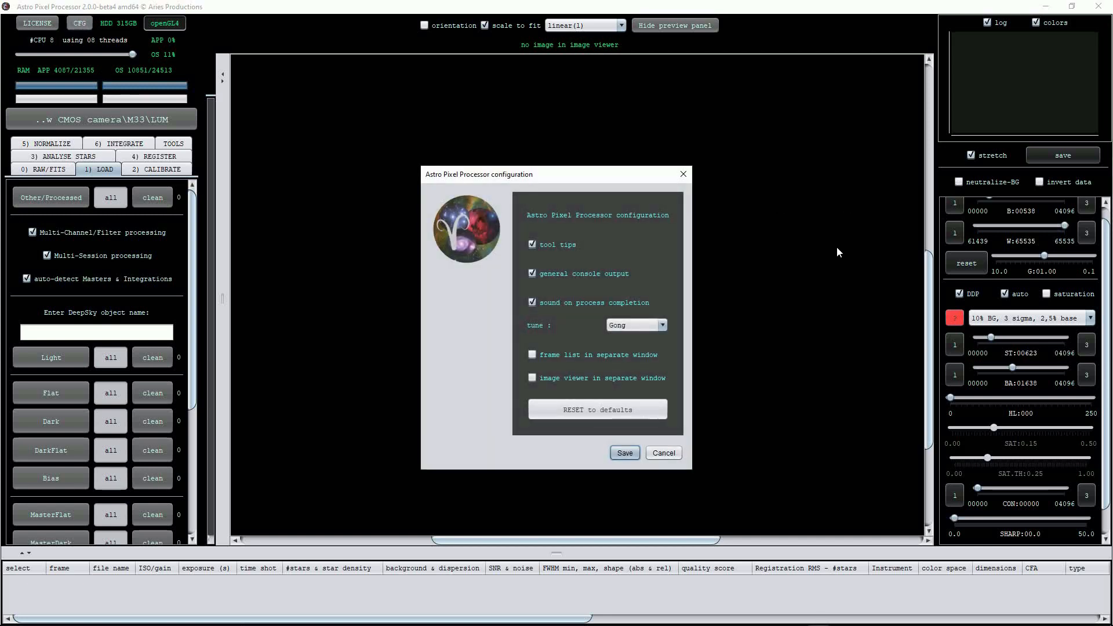
pyautogui.moveTo(811, 336)
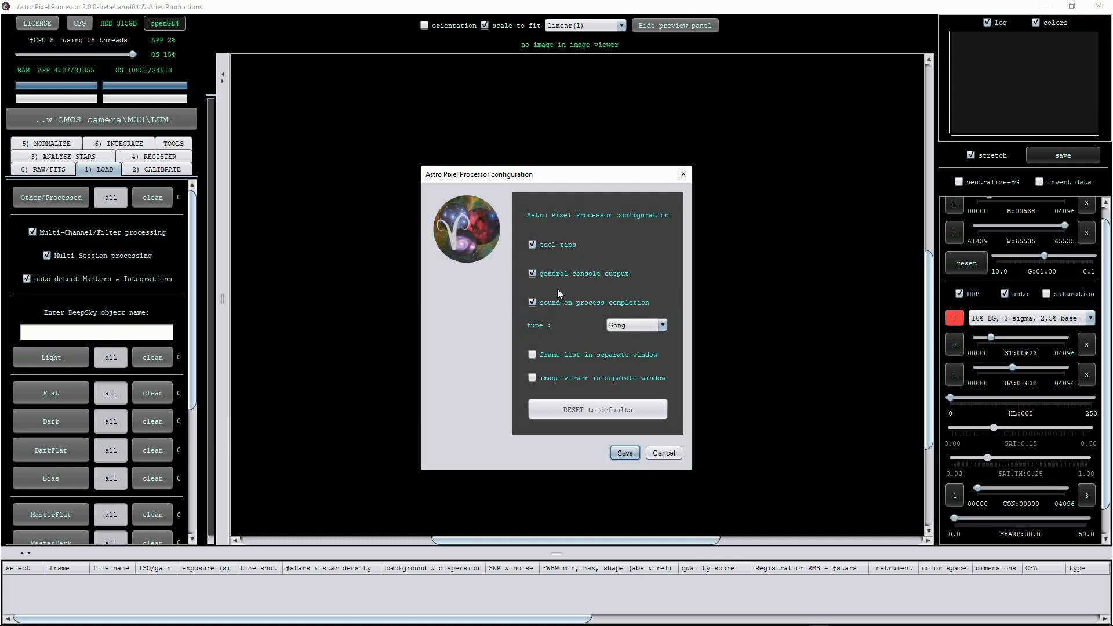
pyautogui.click(531, 302)
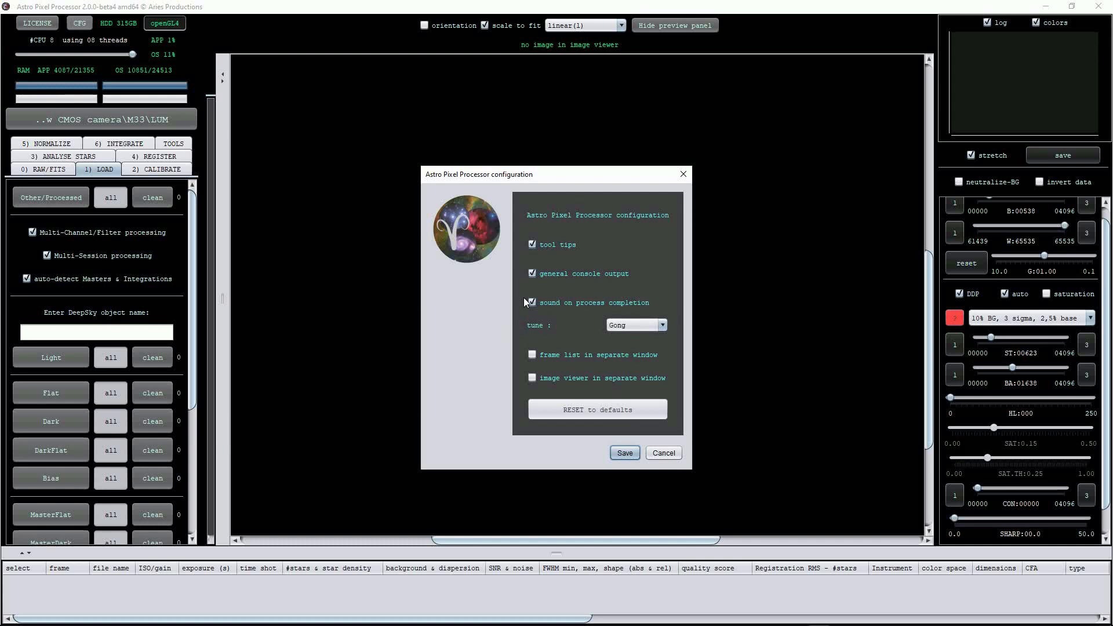
pyautogui.click(532, 302)
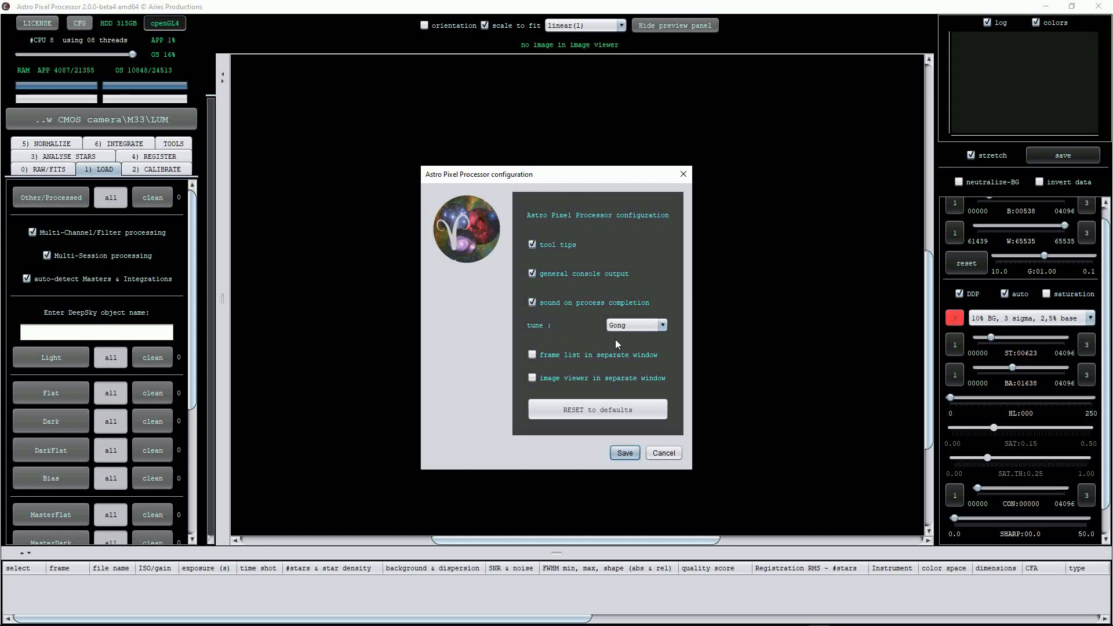
pyautogui.moveTo(672, 346)
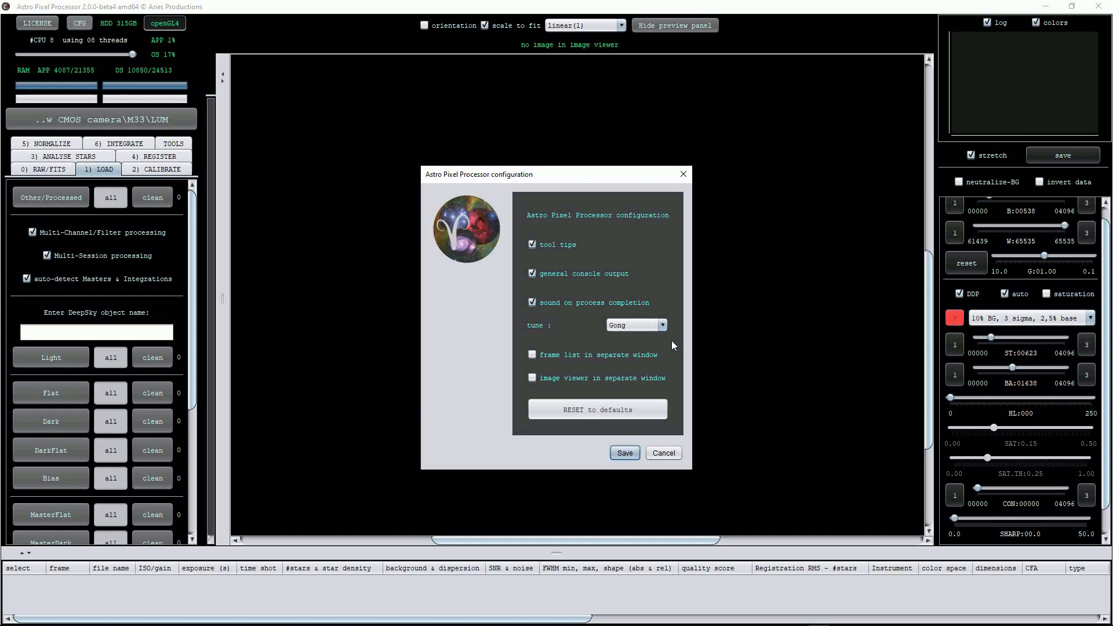
pyautogui.moveTo(670, 343)
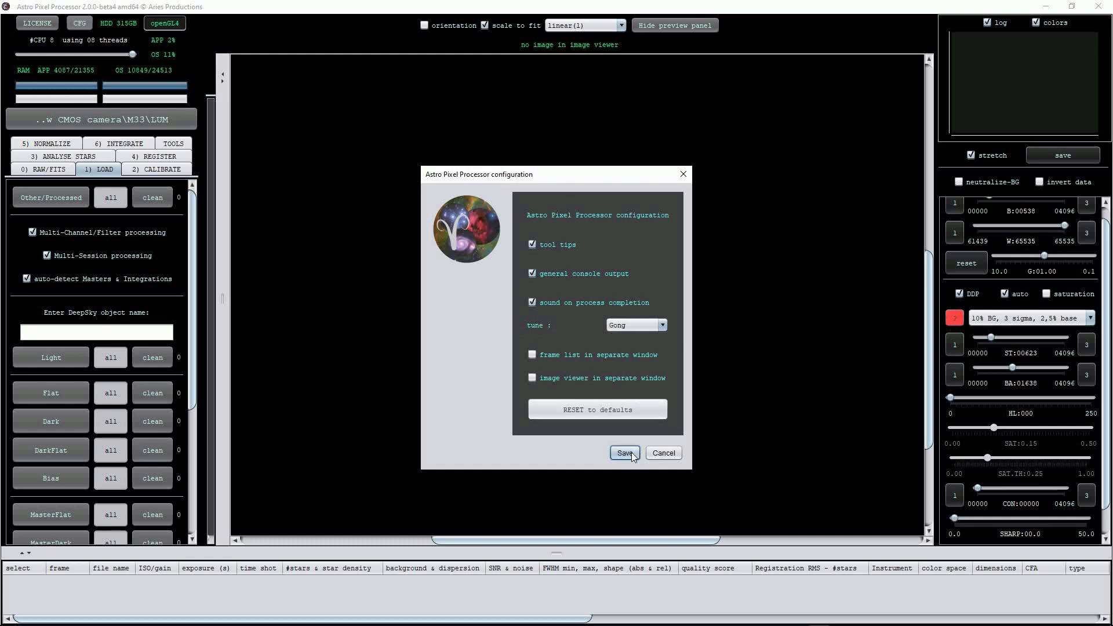
pyautogui.click(625, 452)
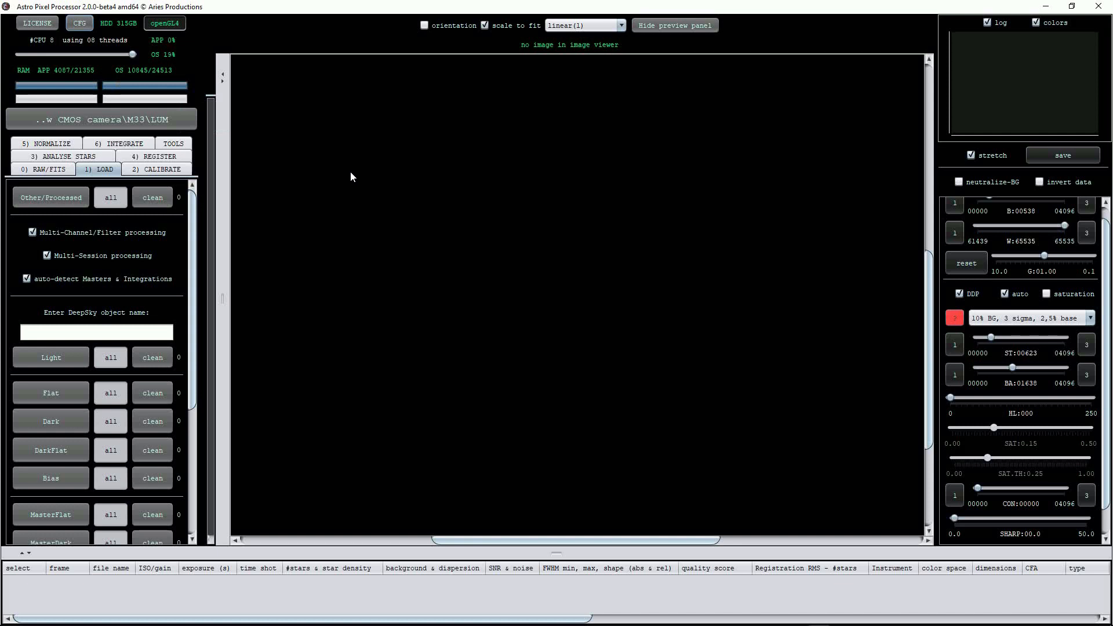
pyautogui.moveTo(312, 149)
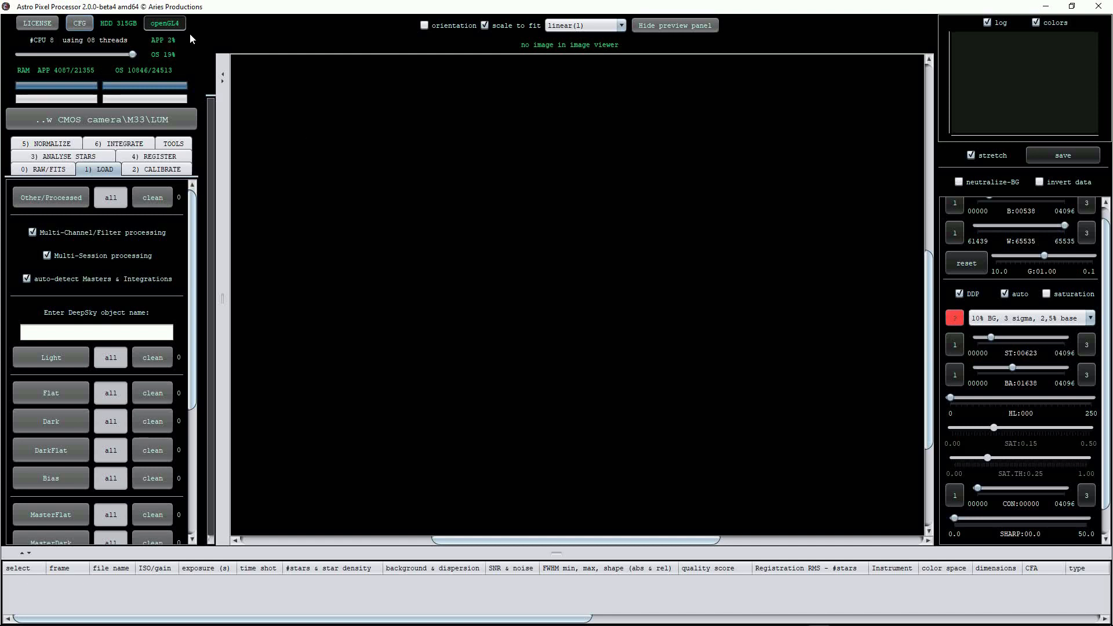
pyautogui.click(167, 22)
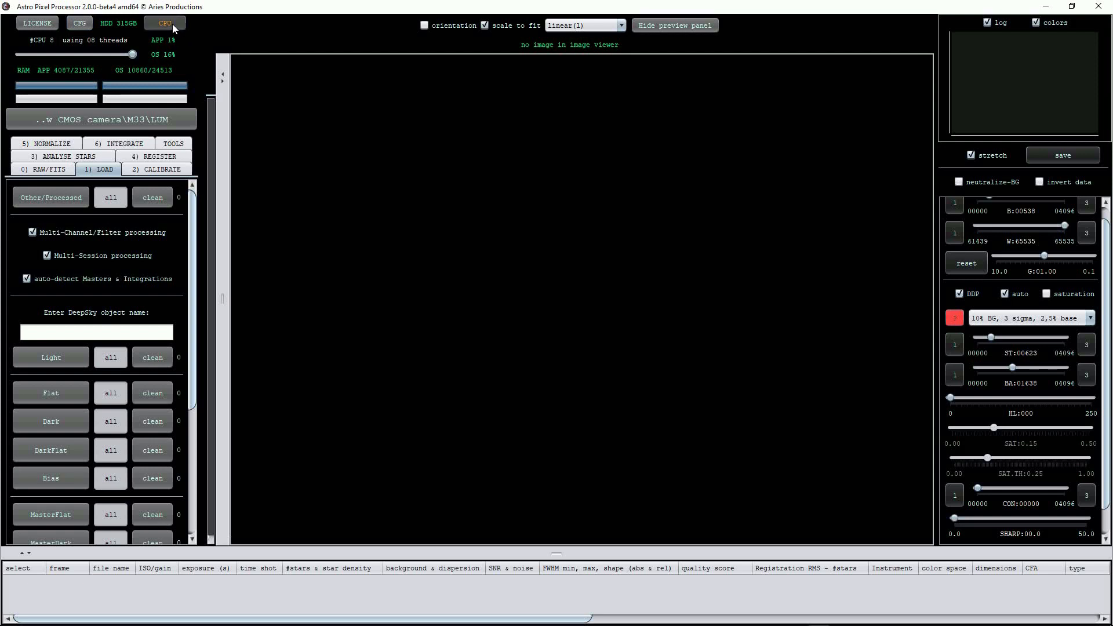
pyautogui.click(170, 23)
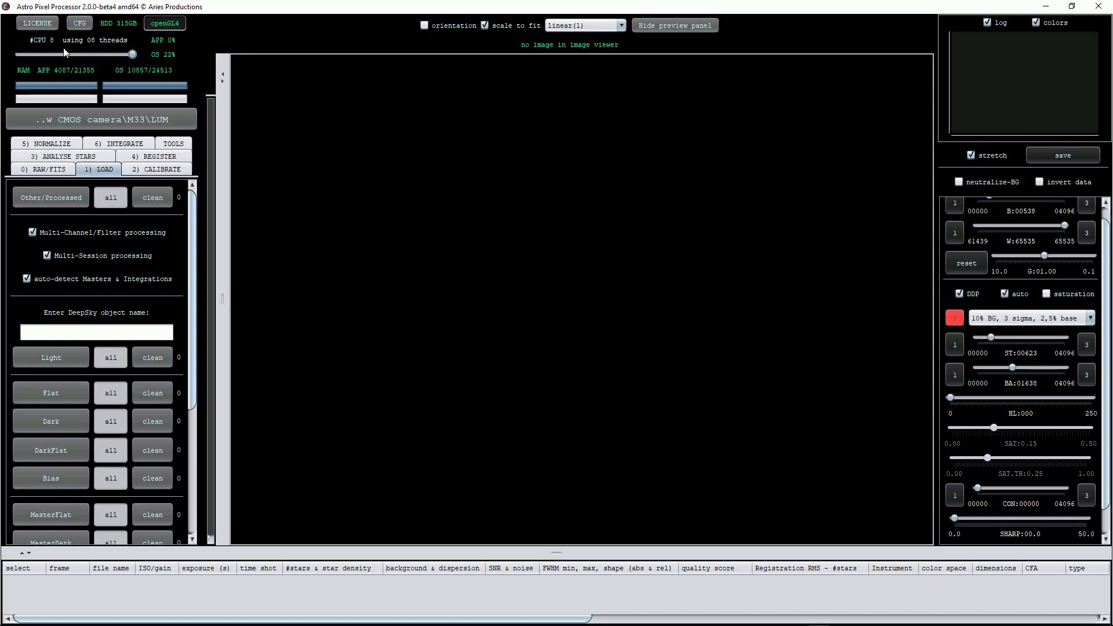
pyautogui.moveTo(285, 119)
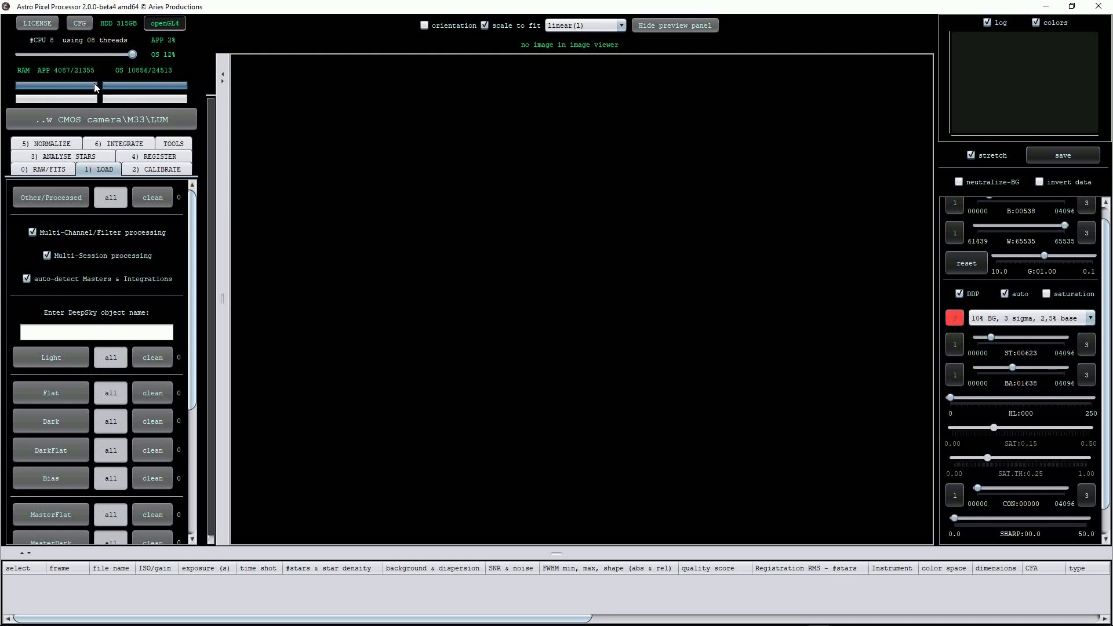
pyautogui.moveTo(132, 98)
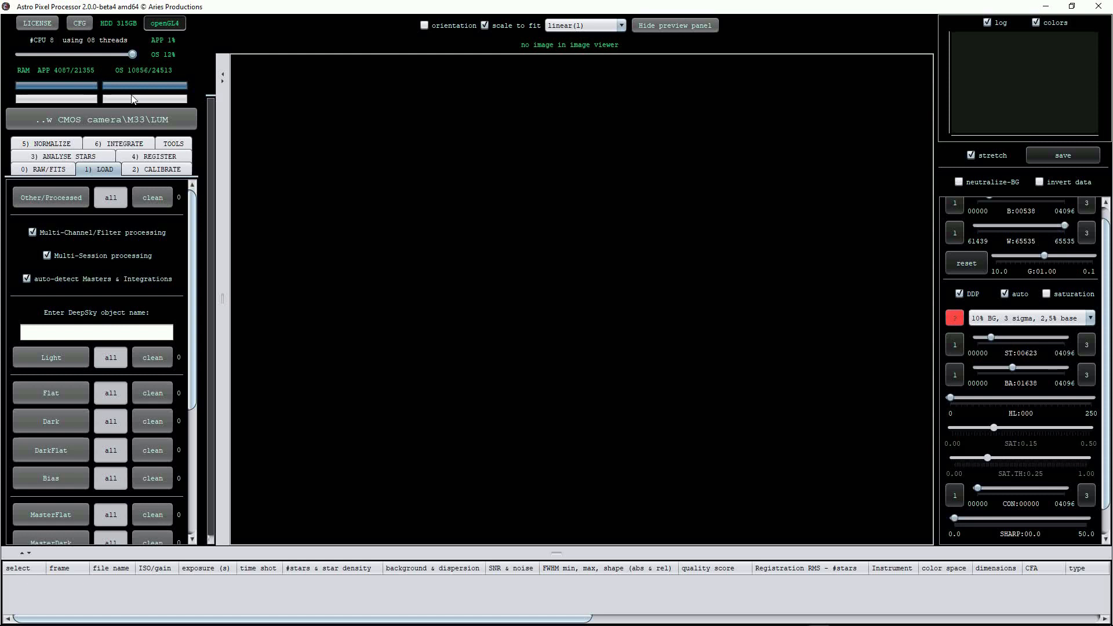
pyautogui.moveTo(114, 119)
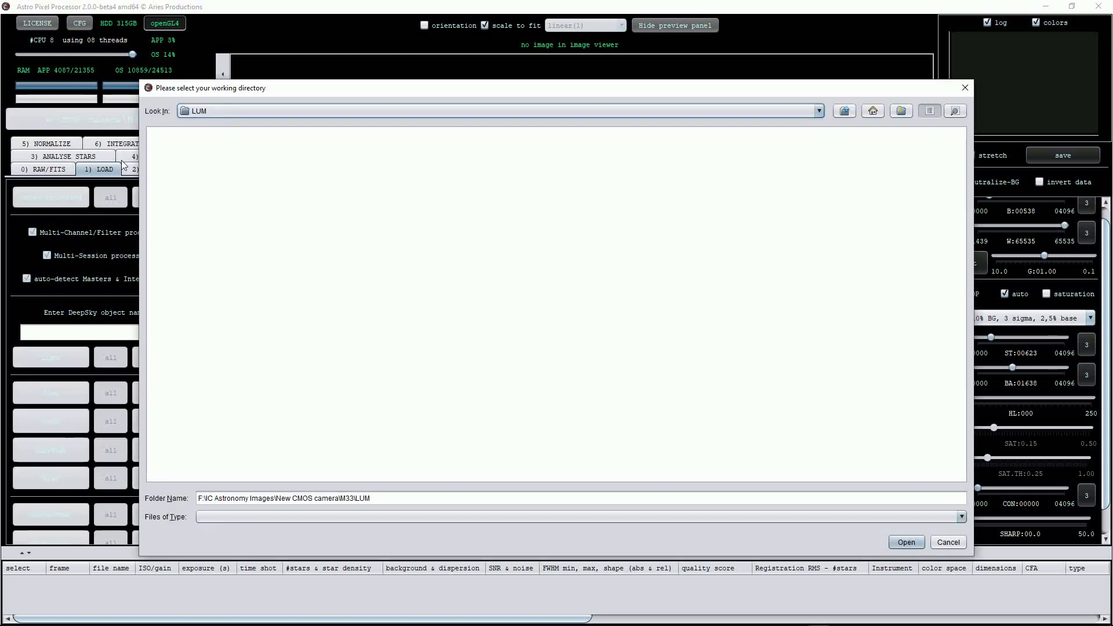
pyautogui.moveTo(773, 457)
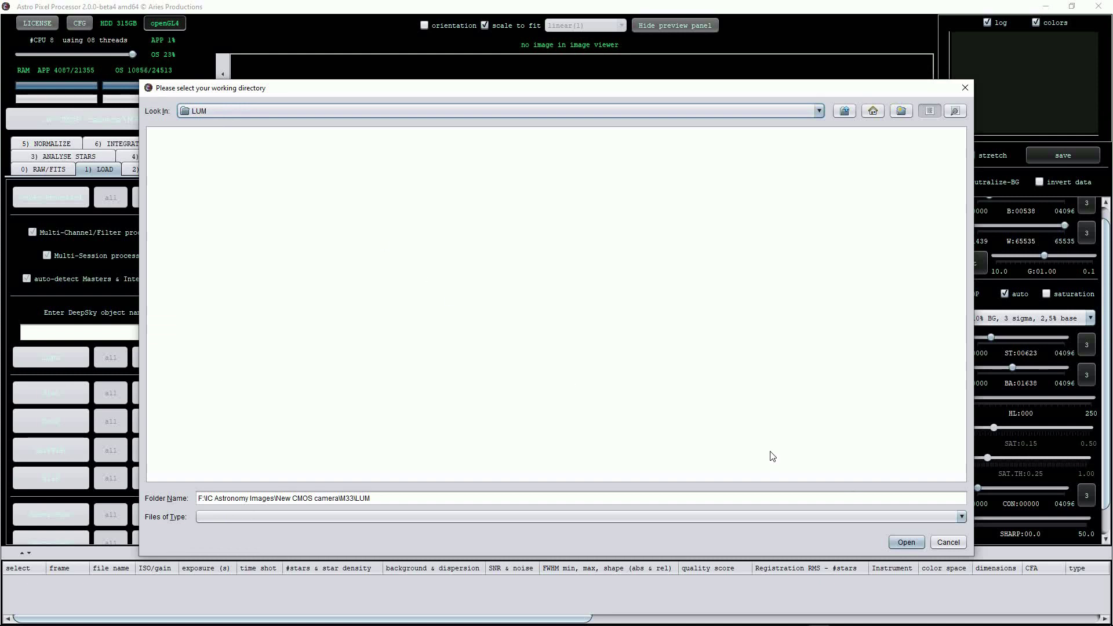
pyautogui.click(907, 542)
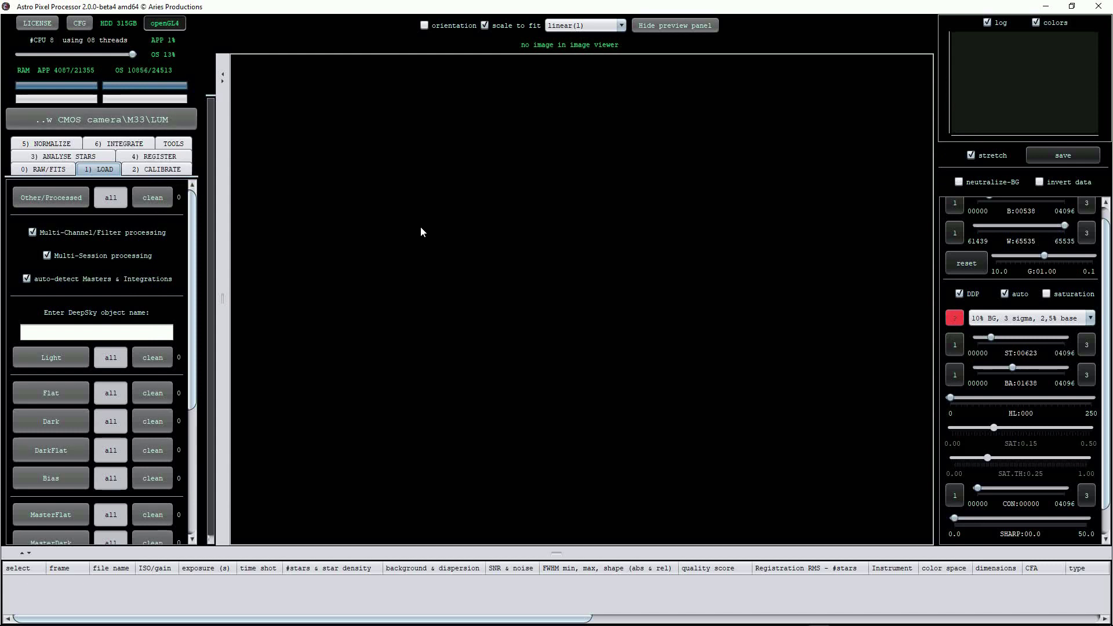
pyautogui.moveTo(181, 235)
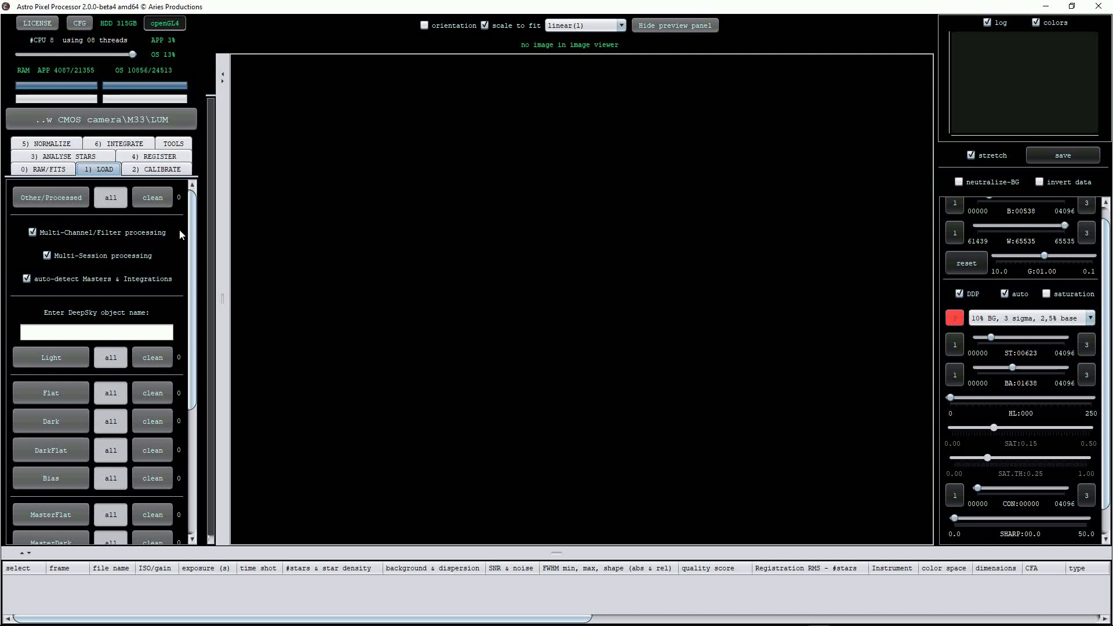
pyautogui.moveTo(411, 255)
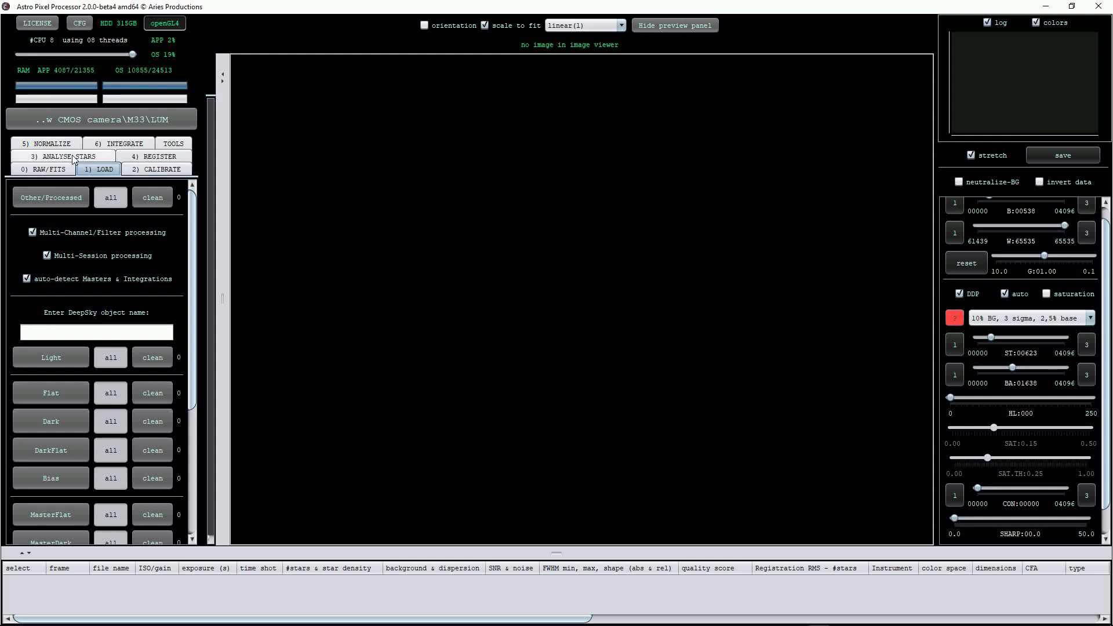
pyautogui.moveTo(148, 160)
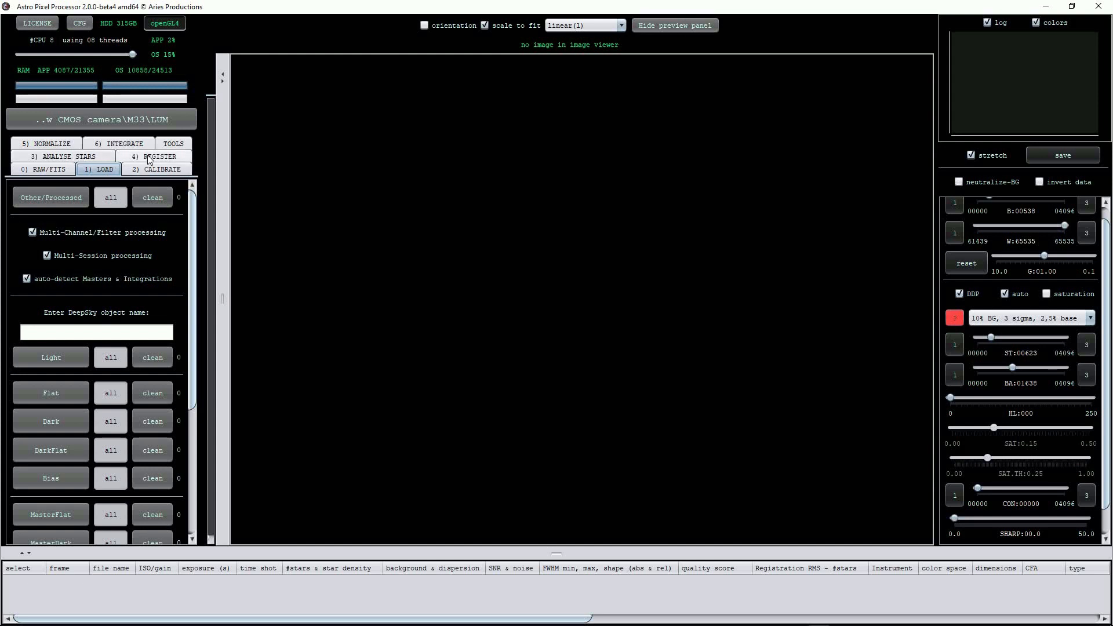
pyautogui.moveTo(422, 236)
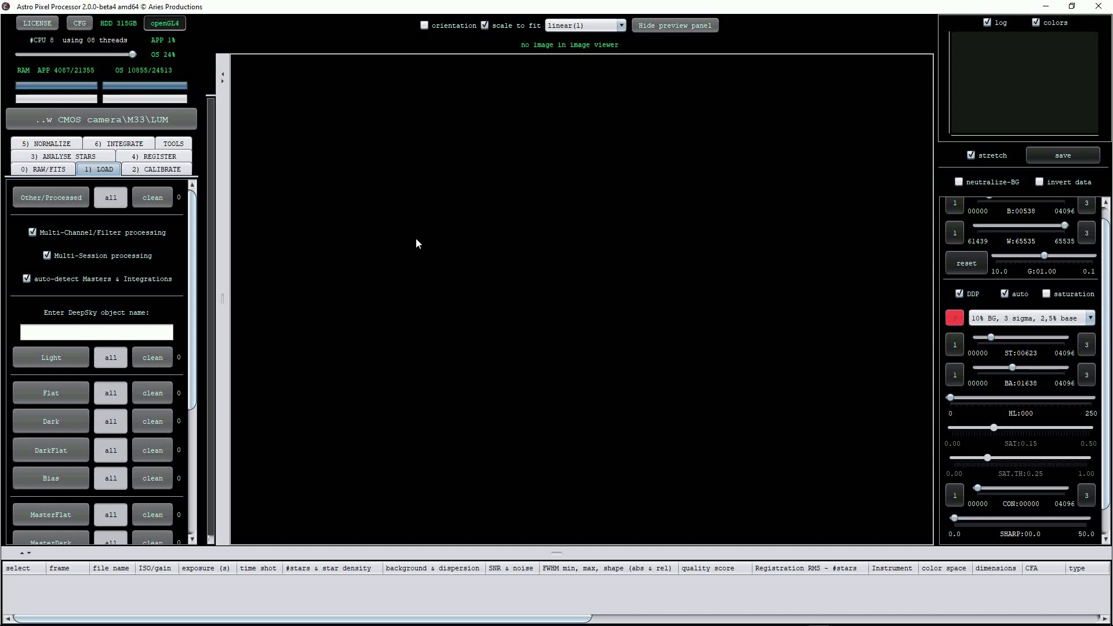
pyautogui.moveTo(322, 195)
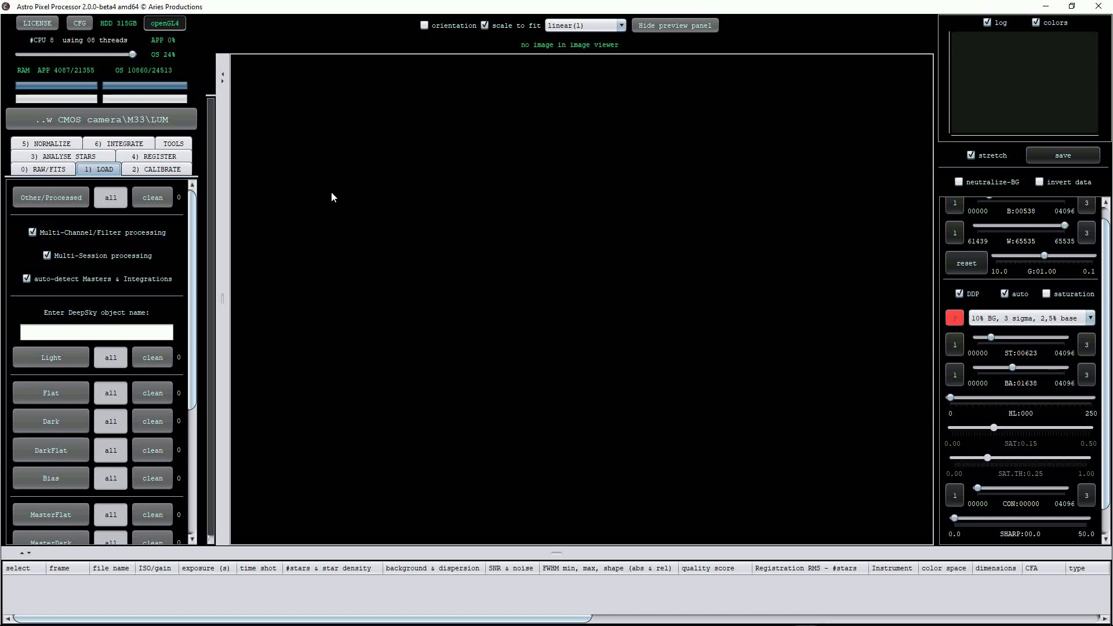
pyautogui.moveTo(250, 183)
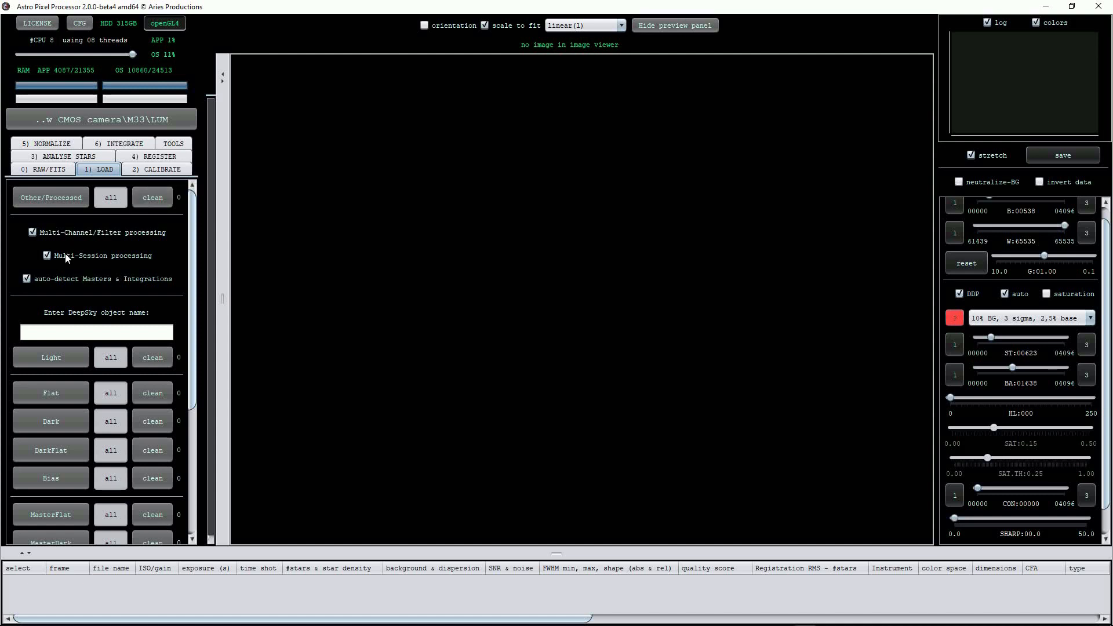
pyautogui.moveTo(65, 256)
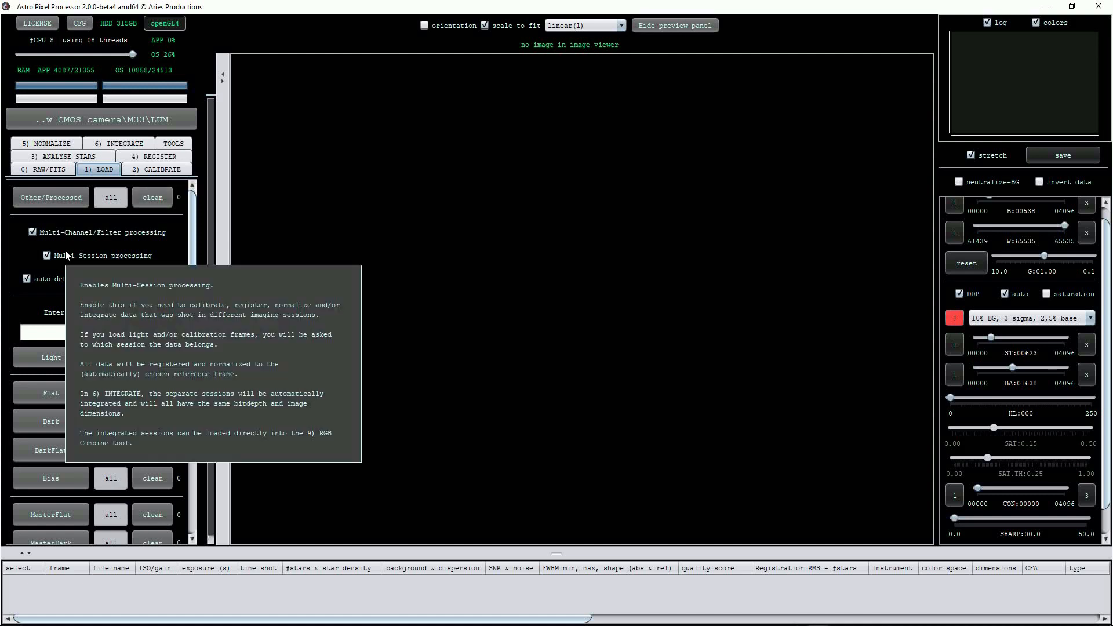
pyautogui.moveTo(63, 236)
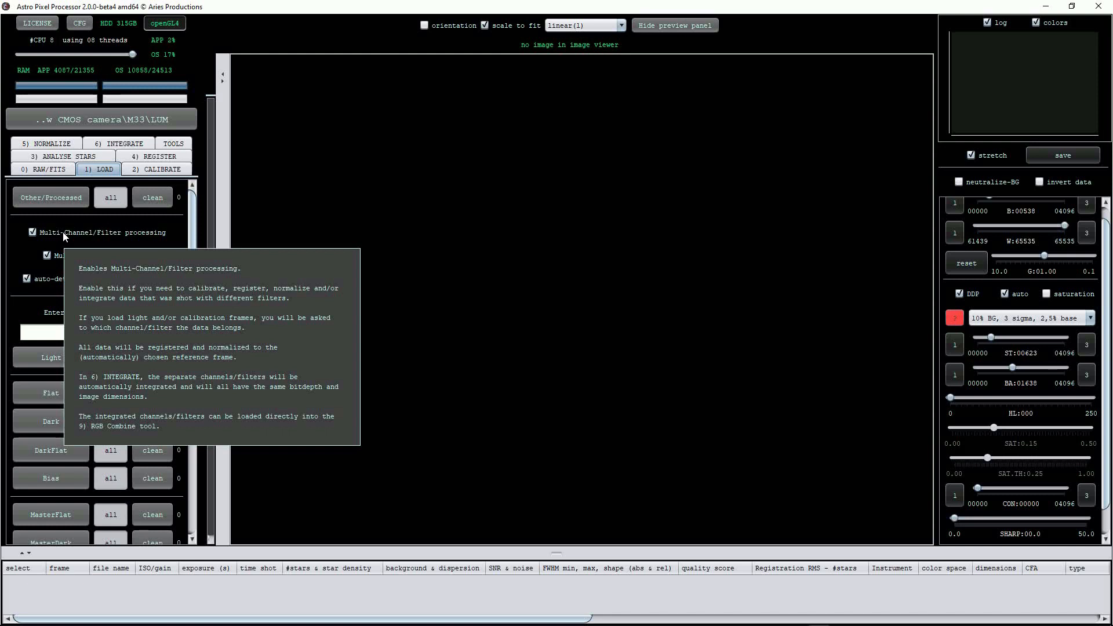
pyautogui.moveTo(483, 171)
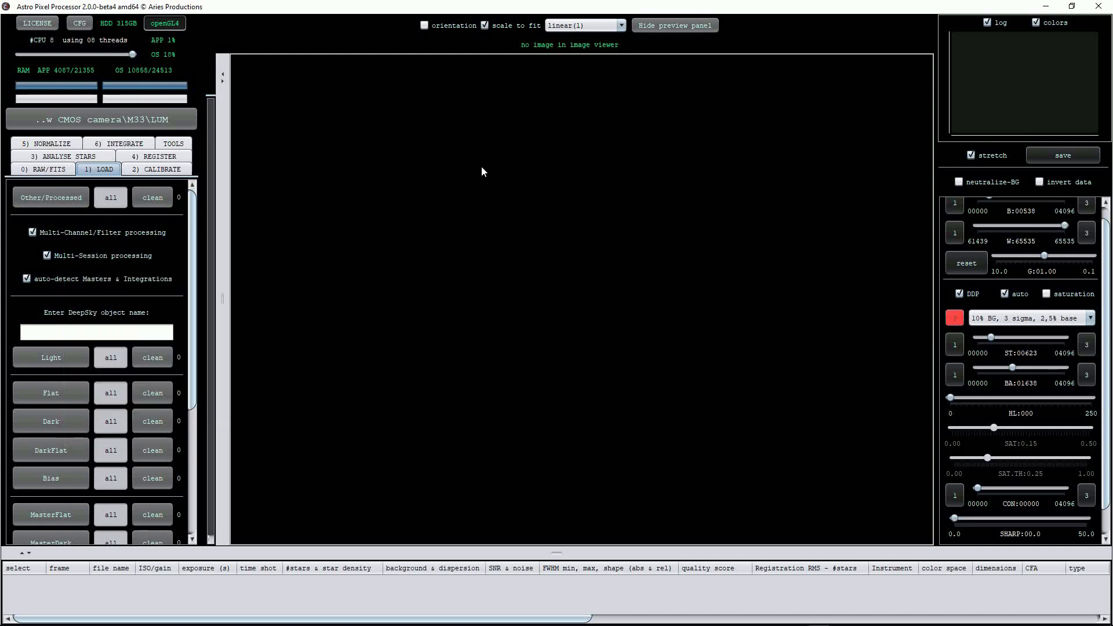
pyautogui.moveTo(204, 285)
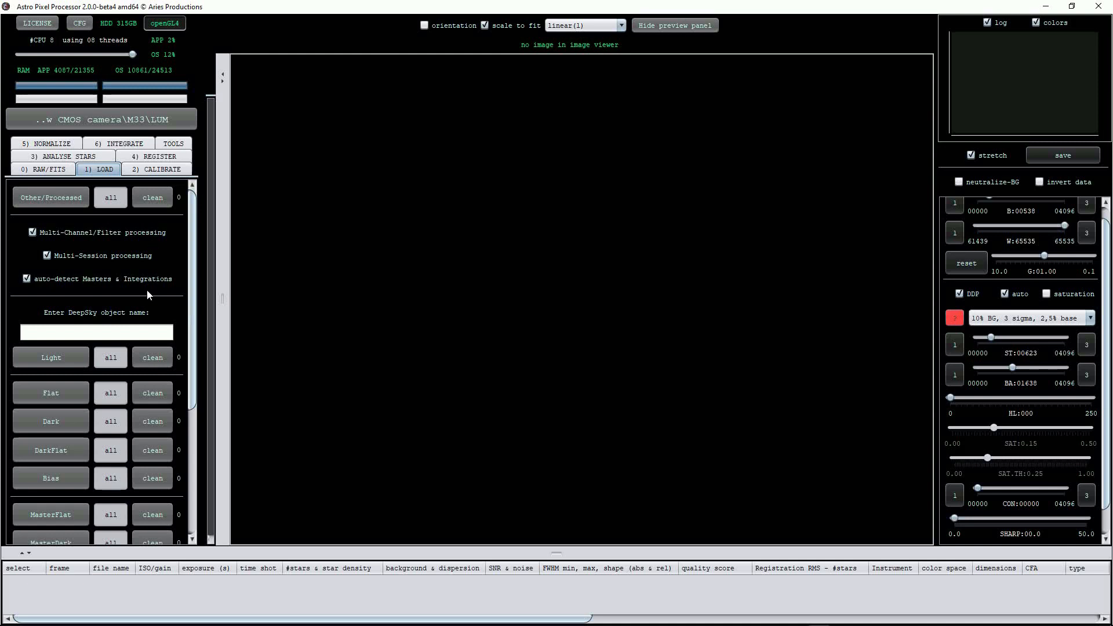
pyautogui.moveTo(144, 232)
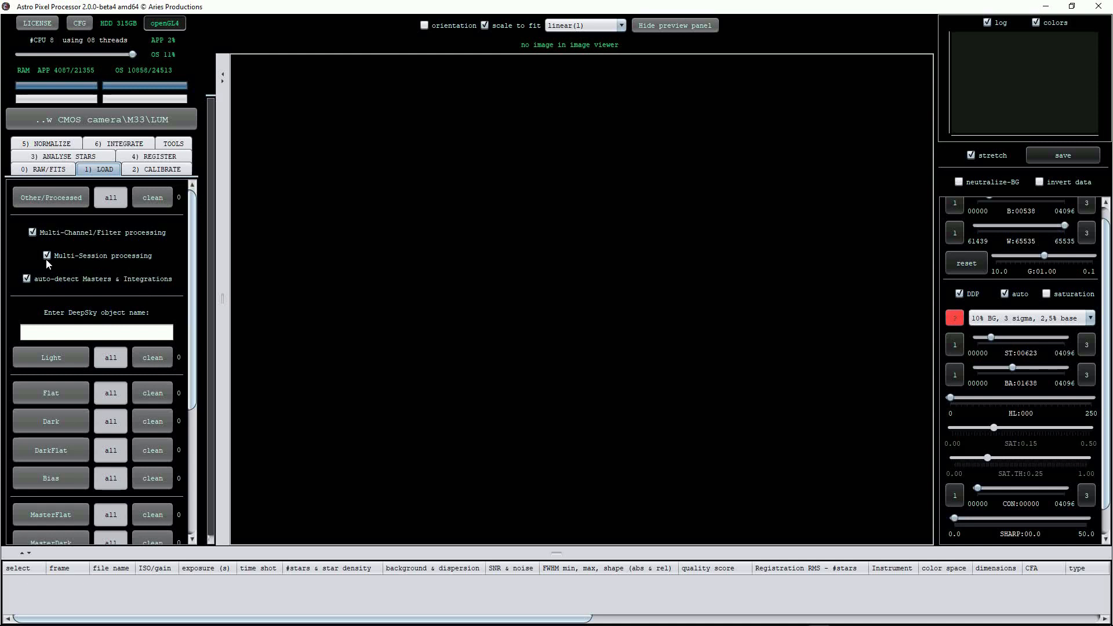
# Disable Multi-Session processing in the Load stage and review the frame-type loaders and star-shape sorting option.
pyautogui.click(44, 255)
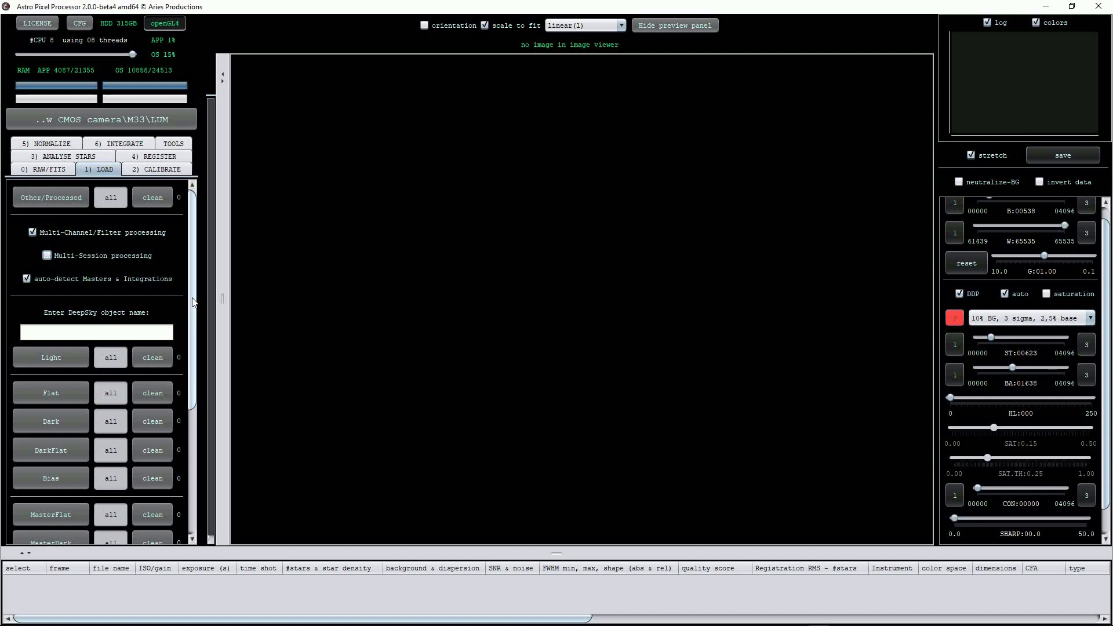
pyautogui.scroll(-3)
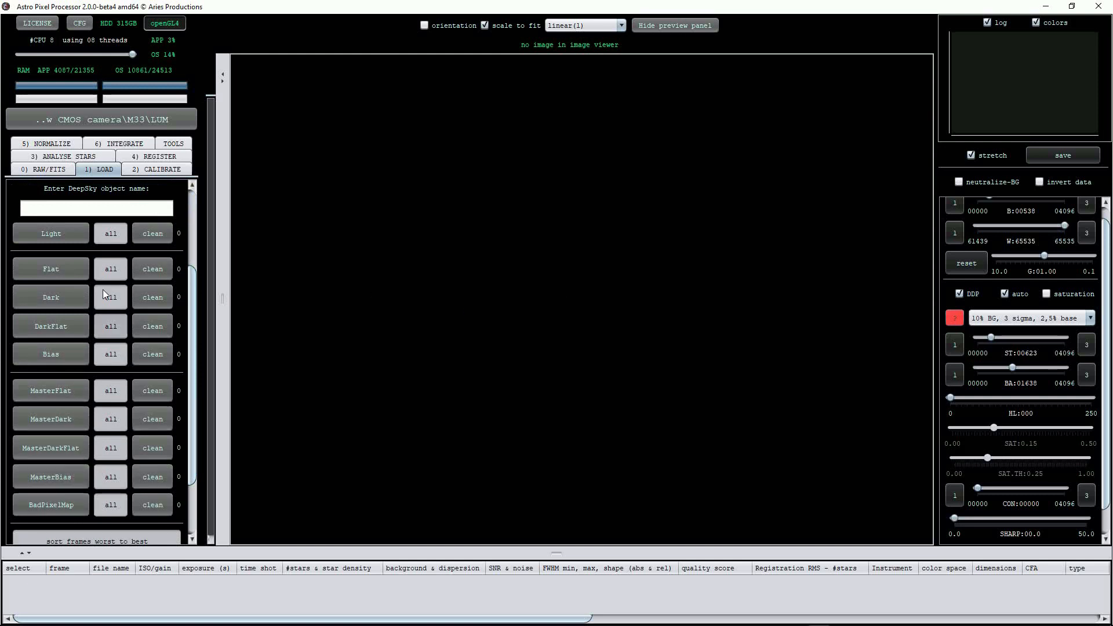
pyautogui.moveTo(51, 390)
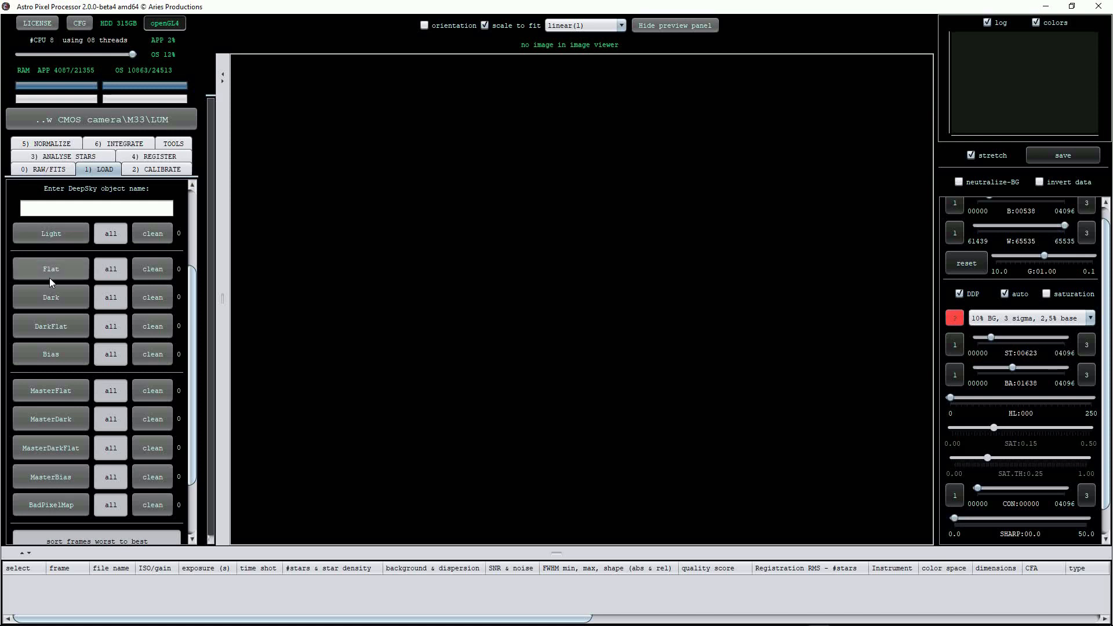
pyautogui.moveTo(56, 363)
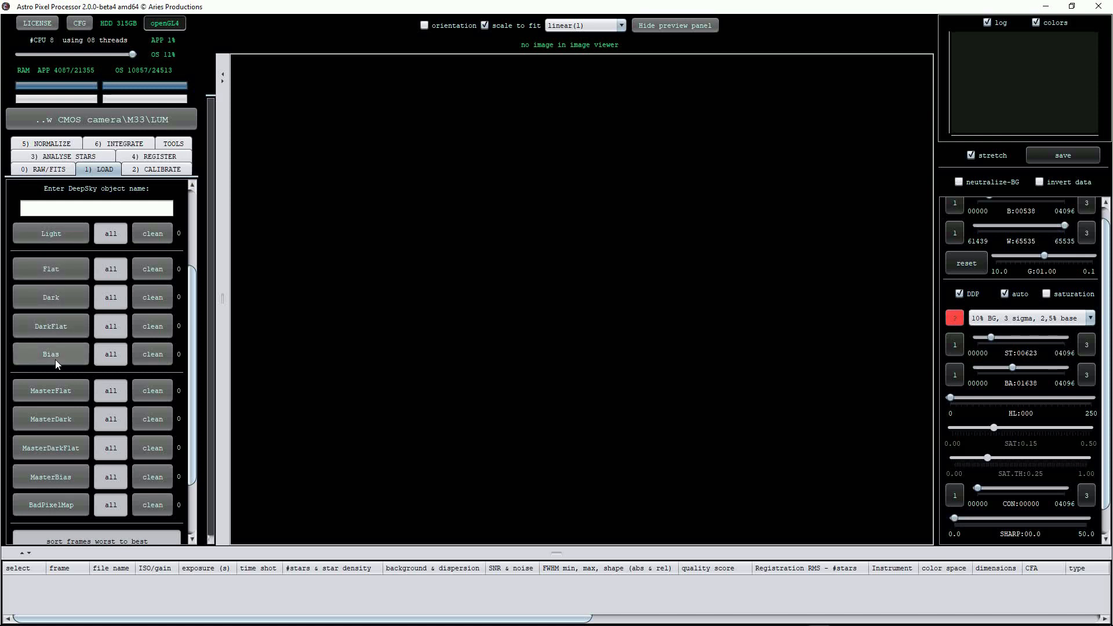
pyautogui.moveTo(89, 384)
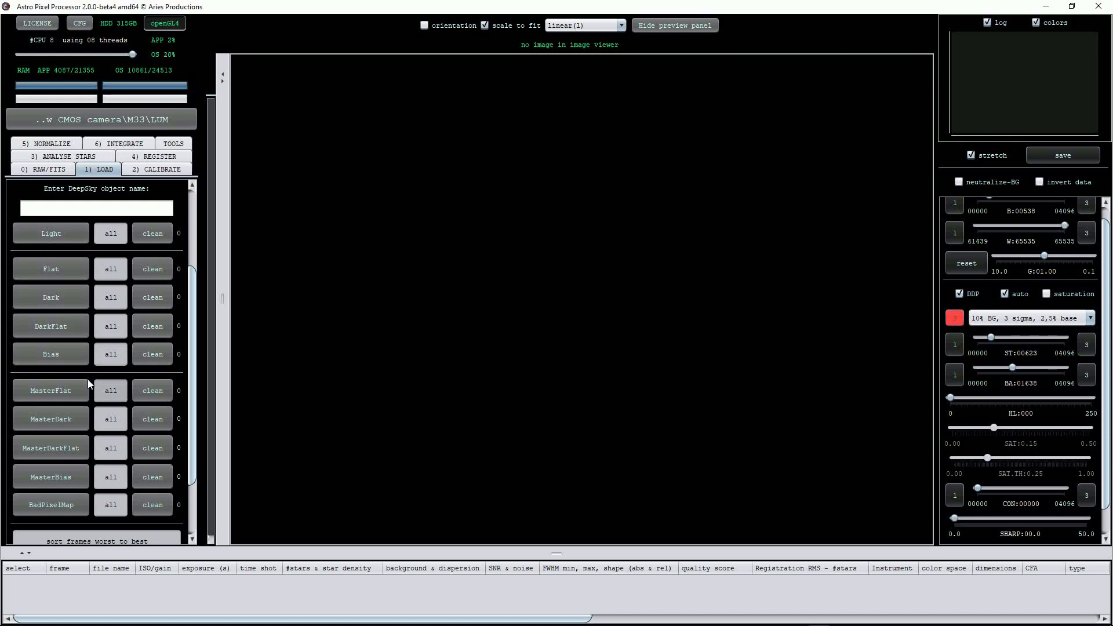
pyautogui.moveTo(68, 514)
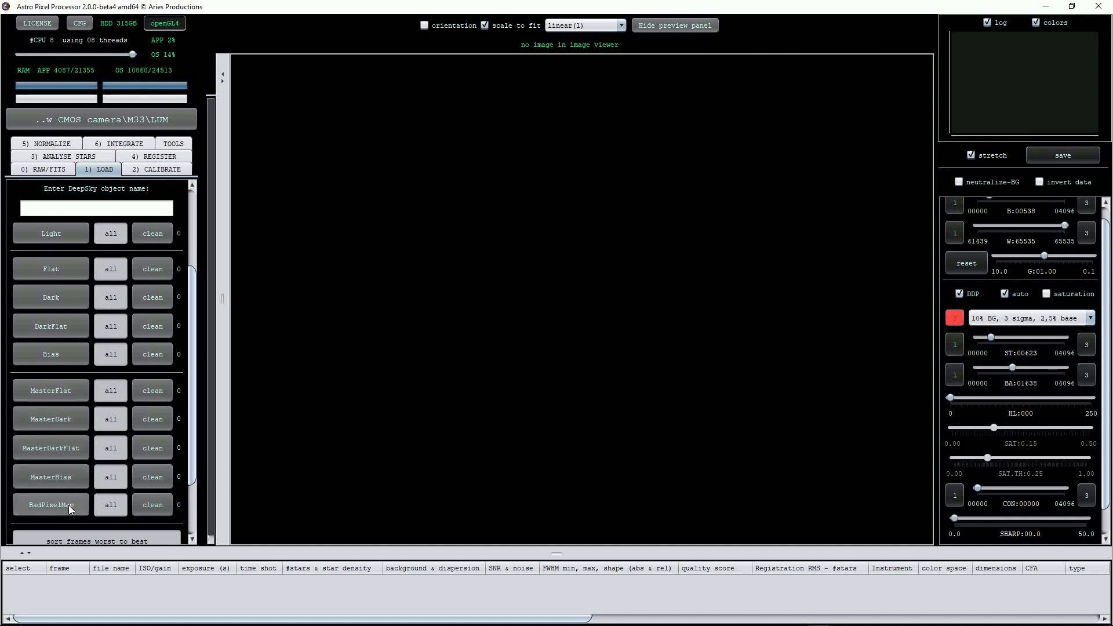
pyautogui.scroll(-3)
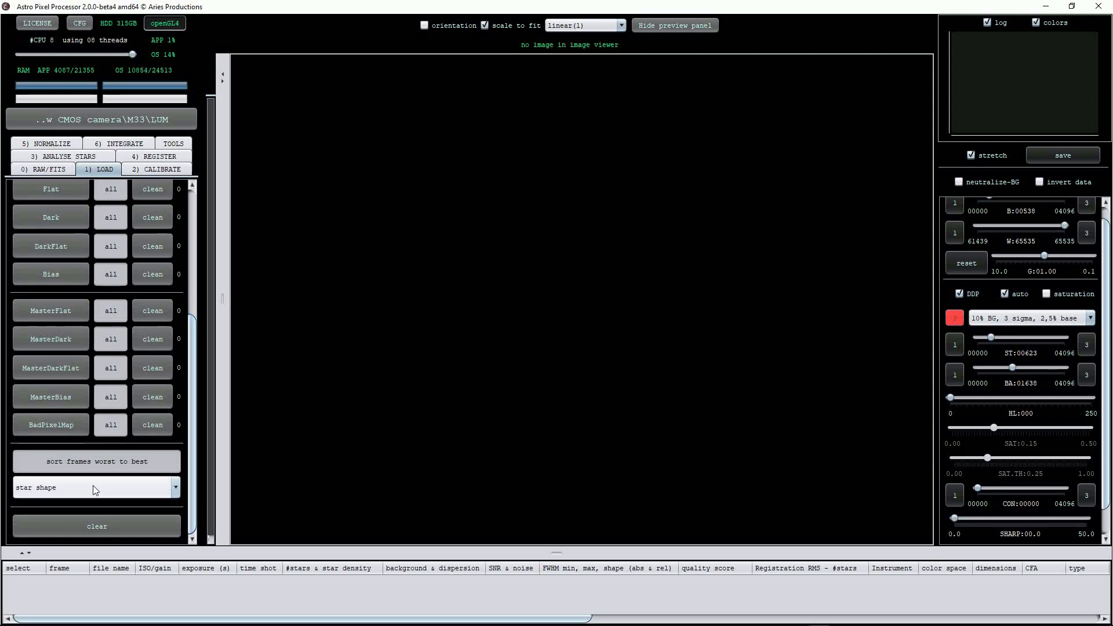
pyautogui.moveTo(353, 452)
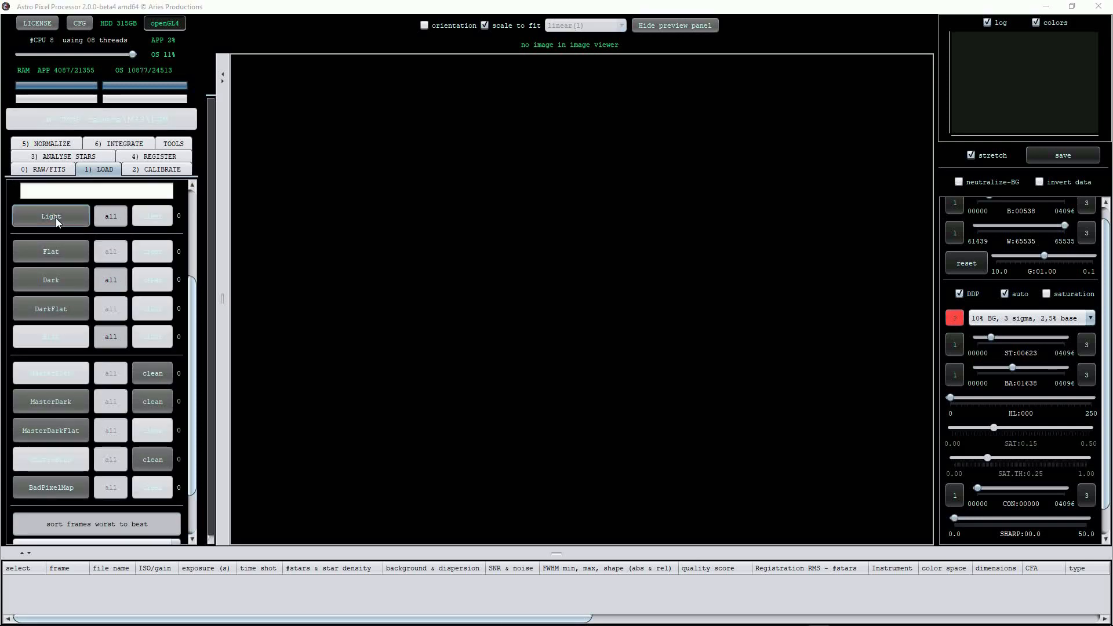
# Load the M33 300-second Lum light frames from the M33 LUM folder into the frame list.
pyautogui.click(51, 216)
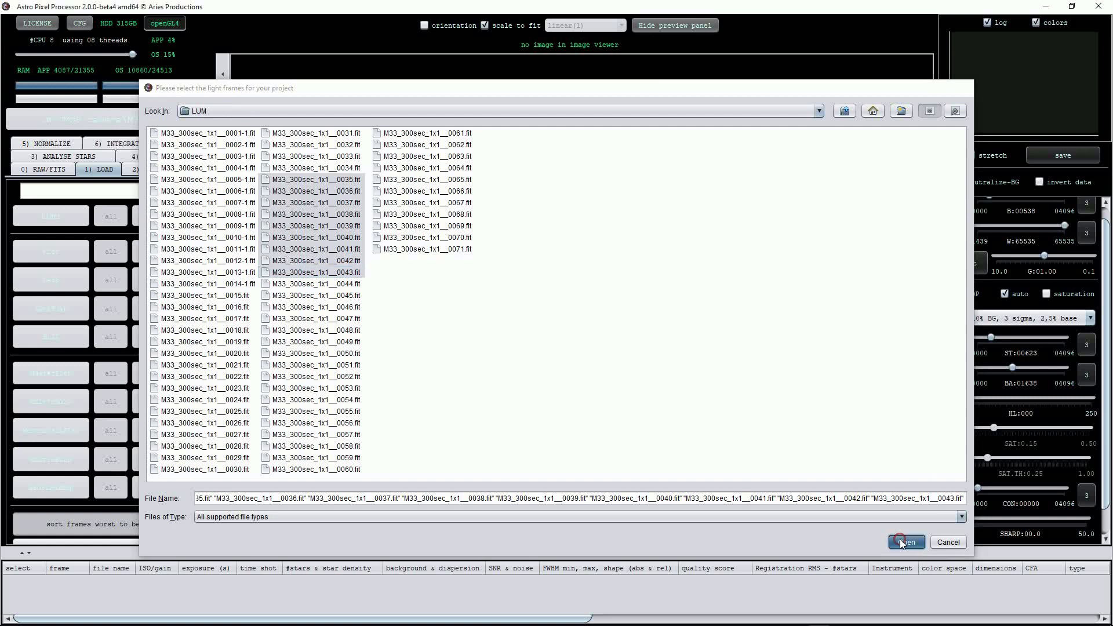
pyautogui.click(906, 543)
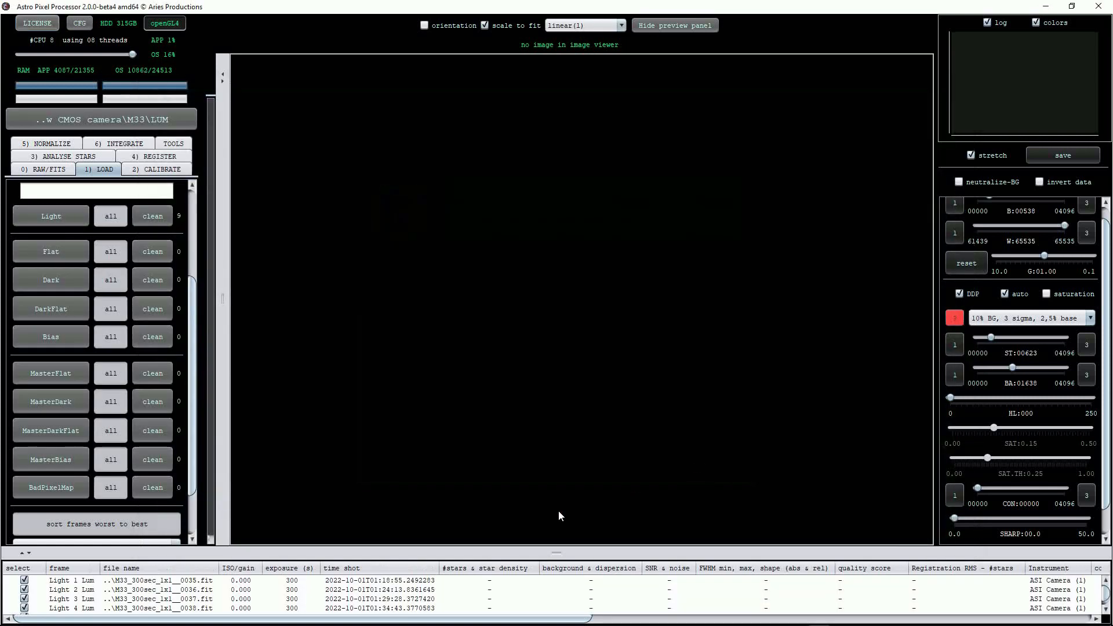
pyautogui.moveTo(621, 587)
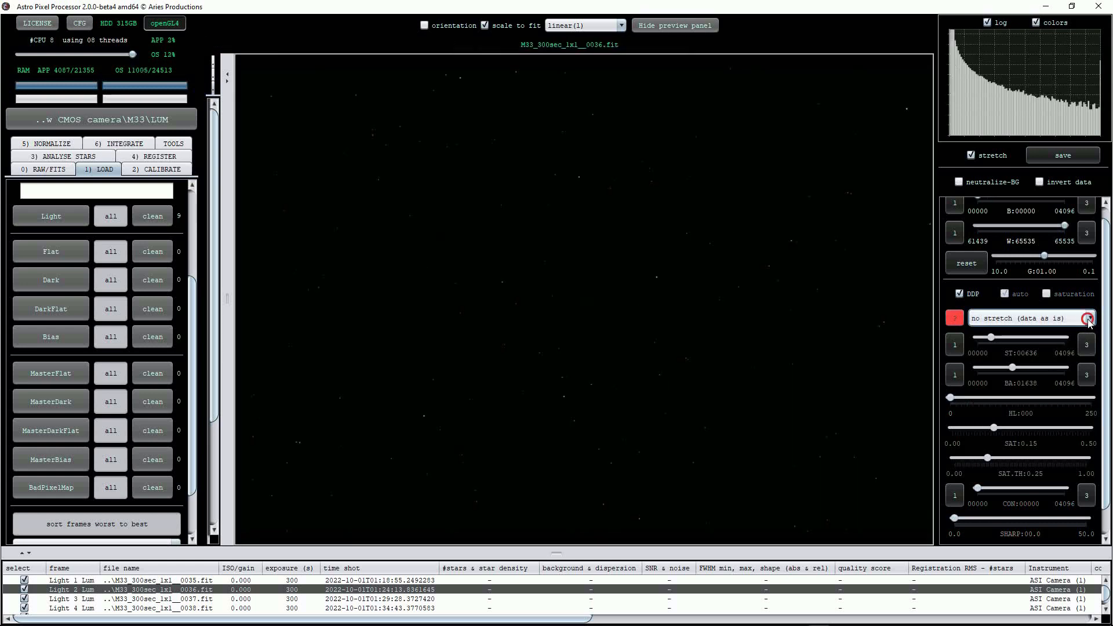
# Apply the 20% BG, 3 sigma, 2.5% base stretch preset to frame 0036 to reveal M33.
pyautogui.click(1088, 318)
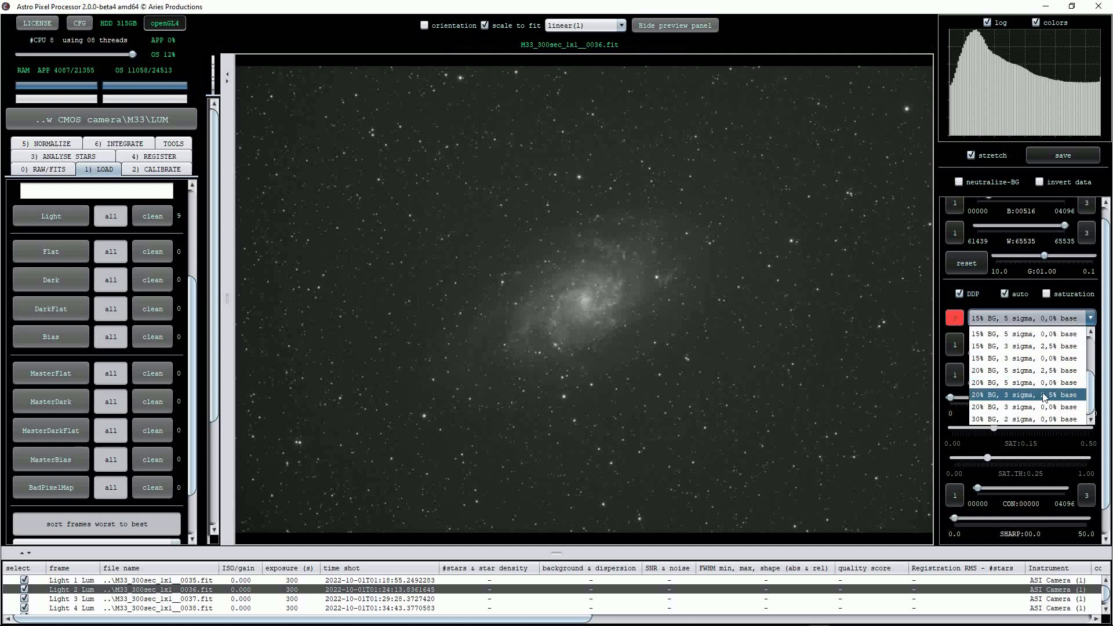
pyautogui.click(1028, 395)
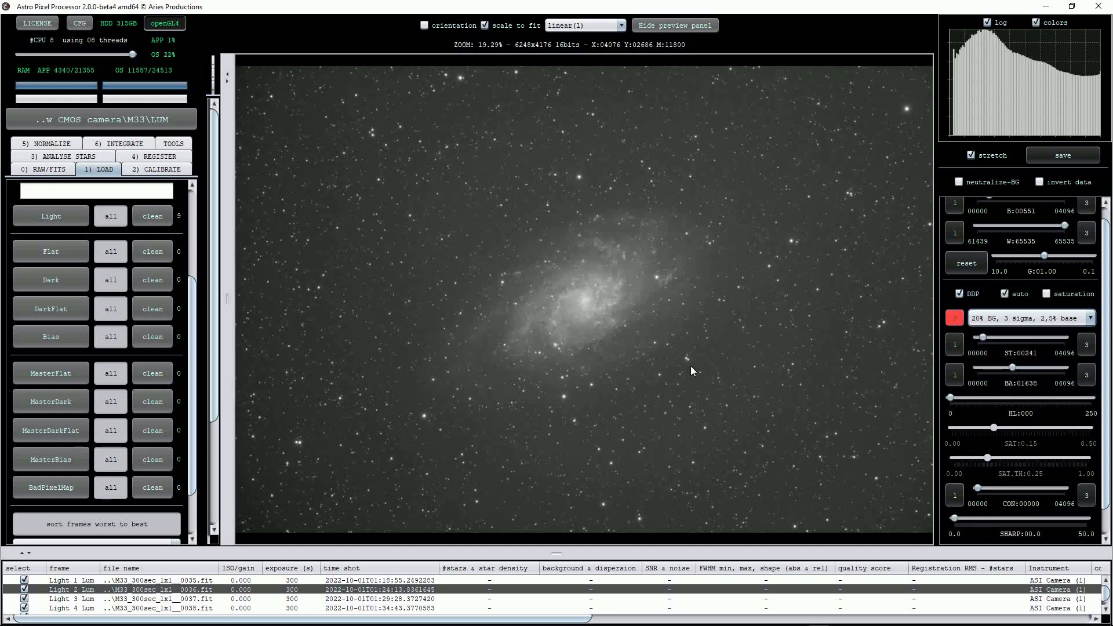
pyautogui.moveTo(588, 141)
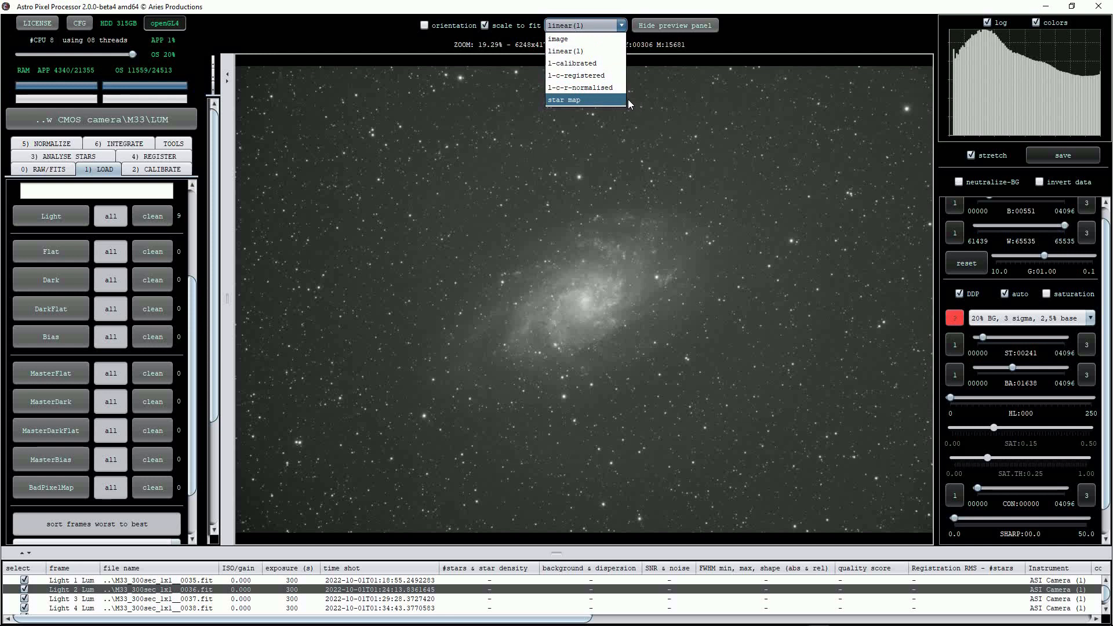
# Switch the viewer to star map mode, showing 382 stars, FWHM 2.46–2.81 and quality 380.57.
pyautogui.click(564, 100)
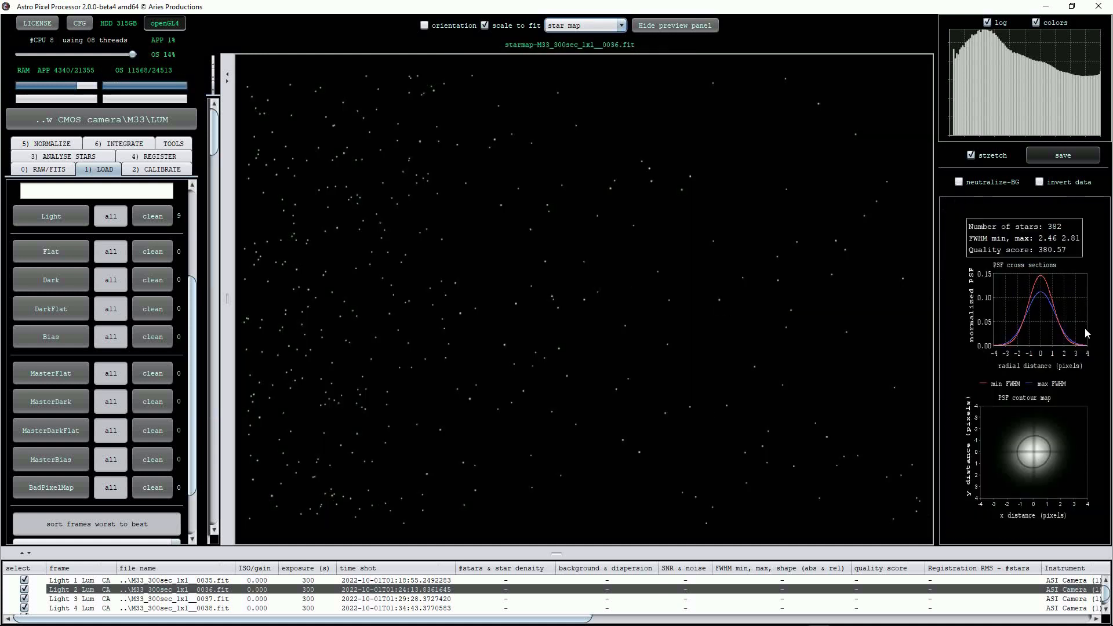
pyautogui.moveTo(1032, 285)
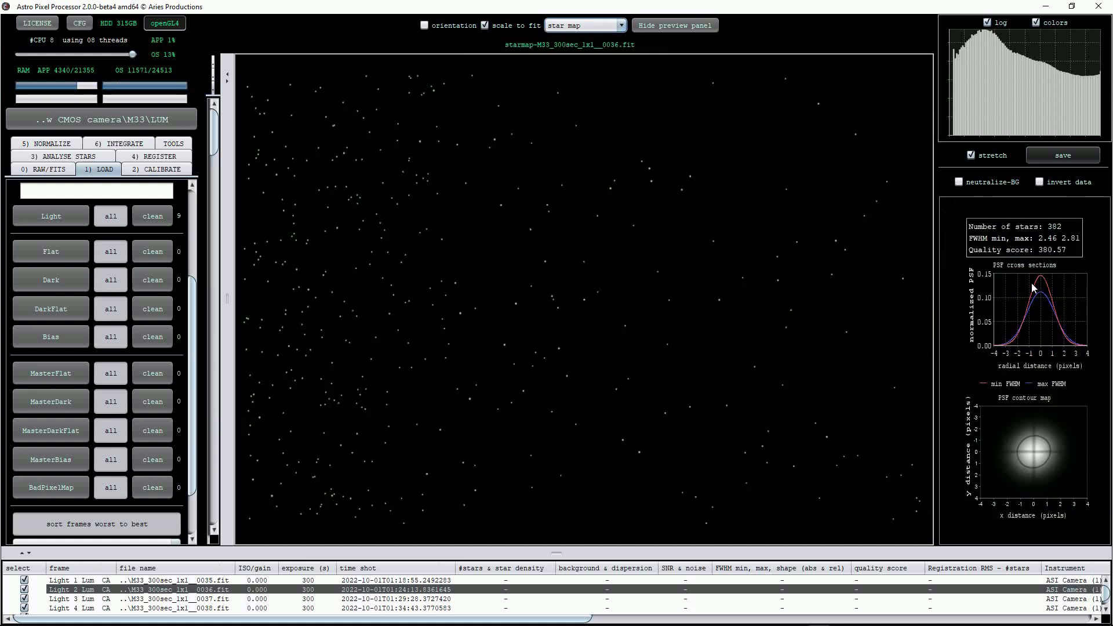
pyautogui.moveTo(1015, 400)
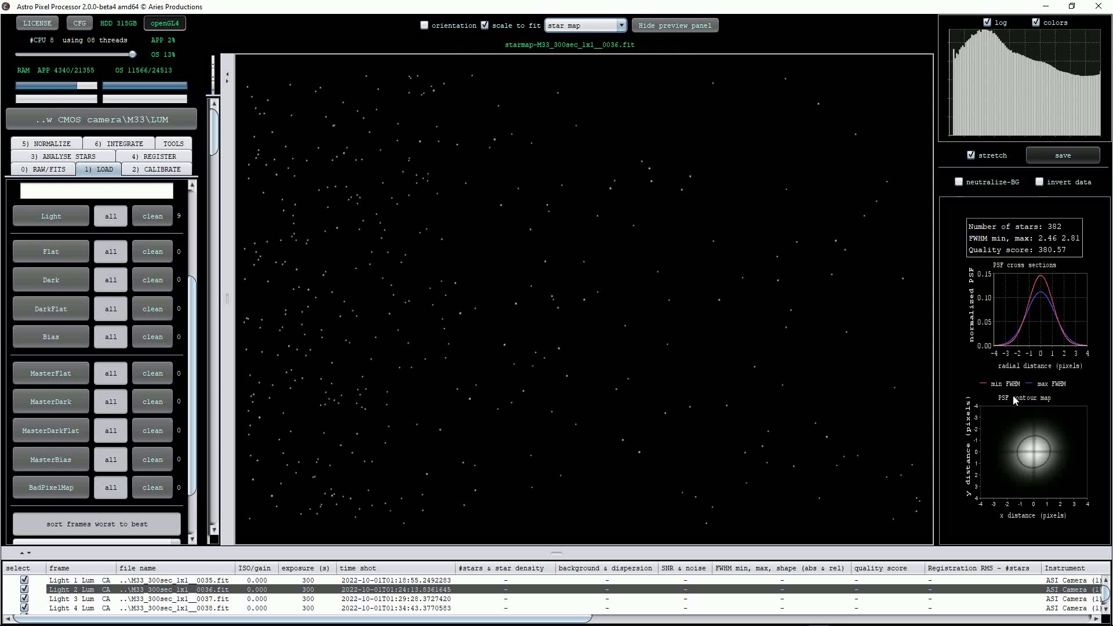